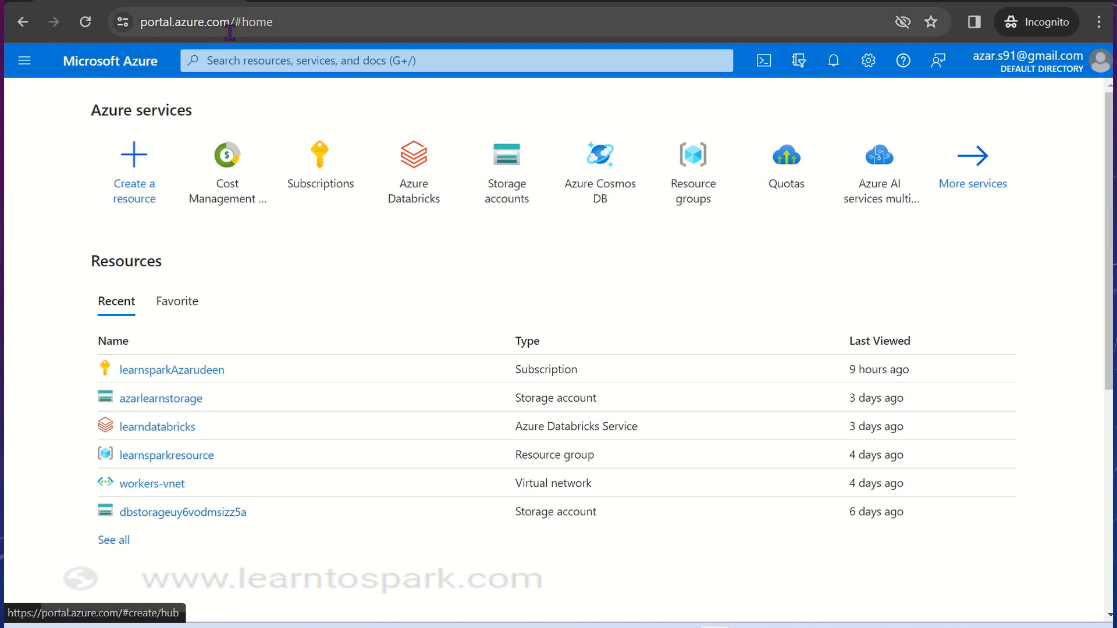
mouse_move(332, 299)
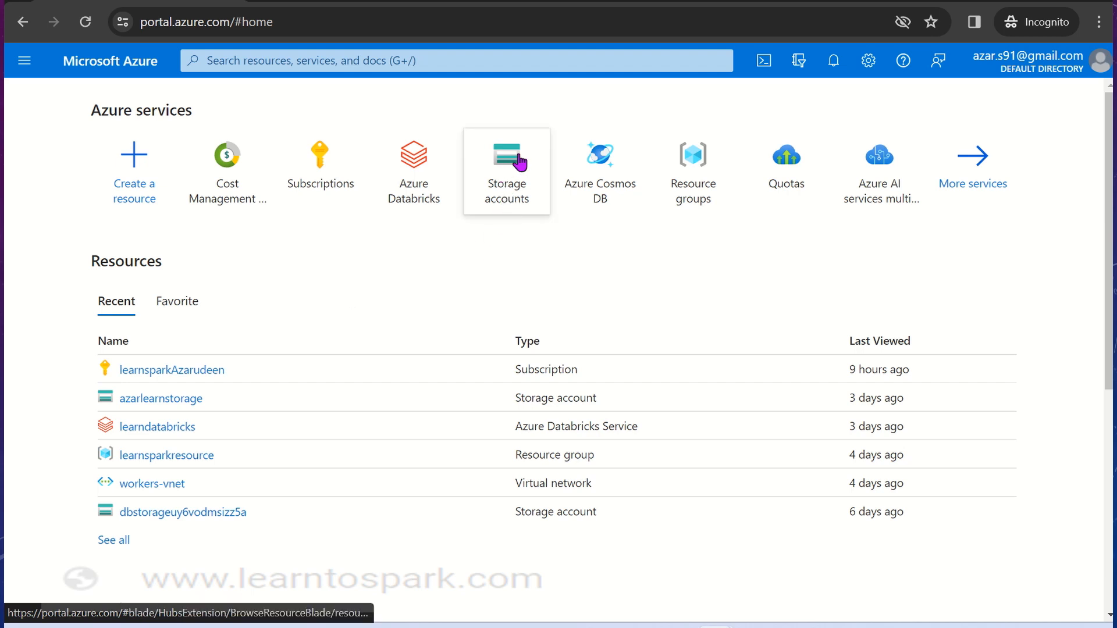
Open the azarlearnstorage account from Storage accounts and scroll its menu to Security + networking
left_click(506, 164)
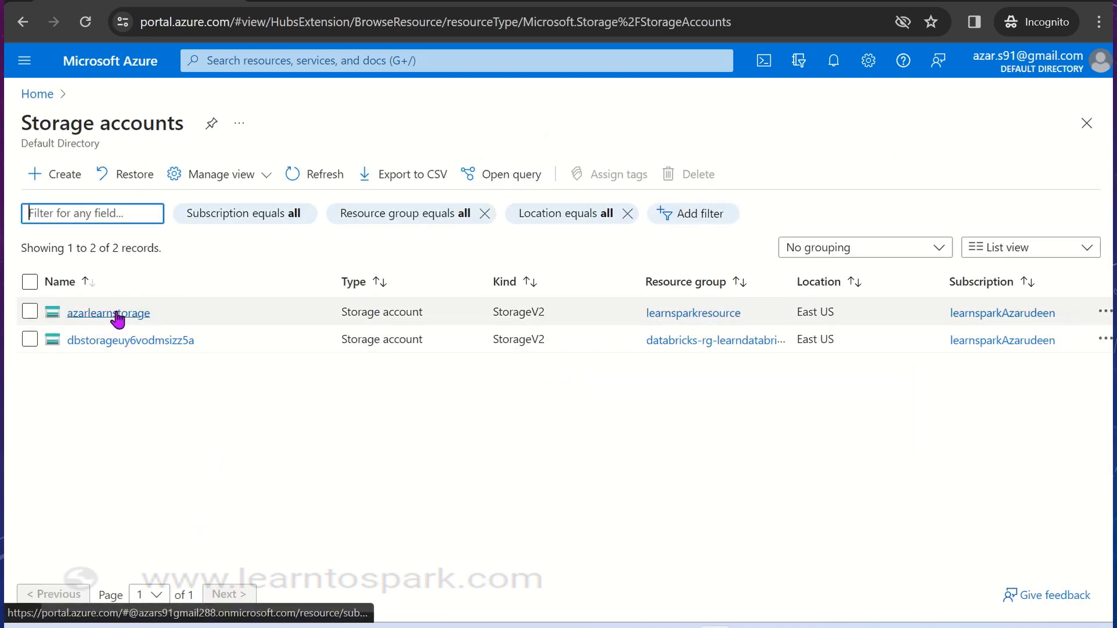
left_click(108, 313)
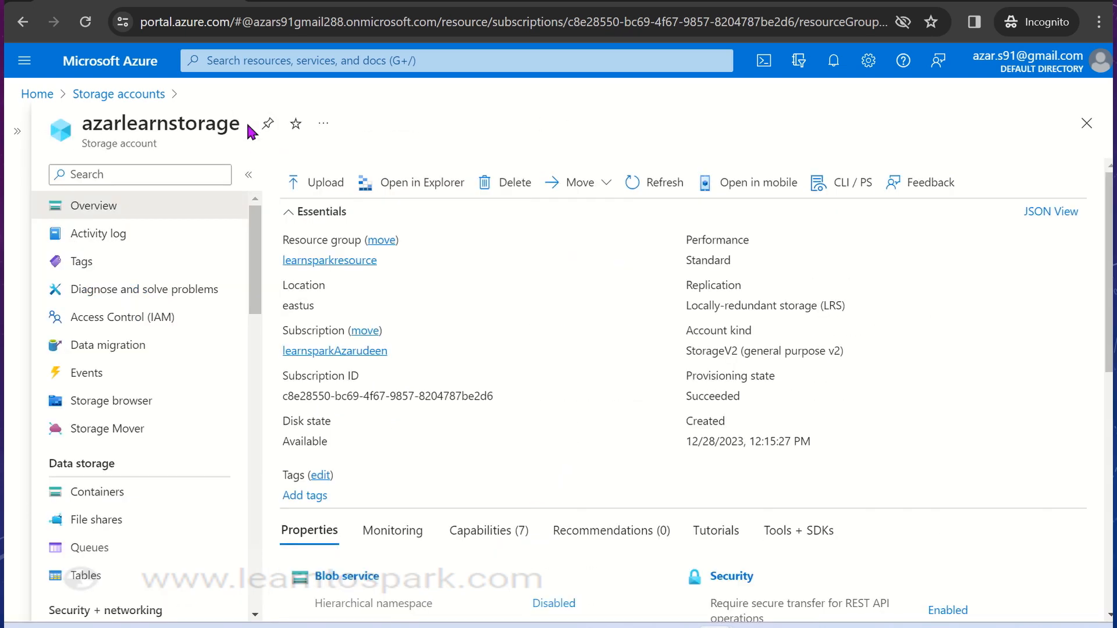
mouse_move(256, 252)
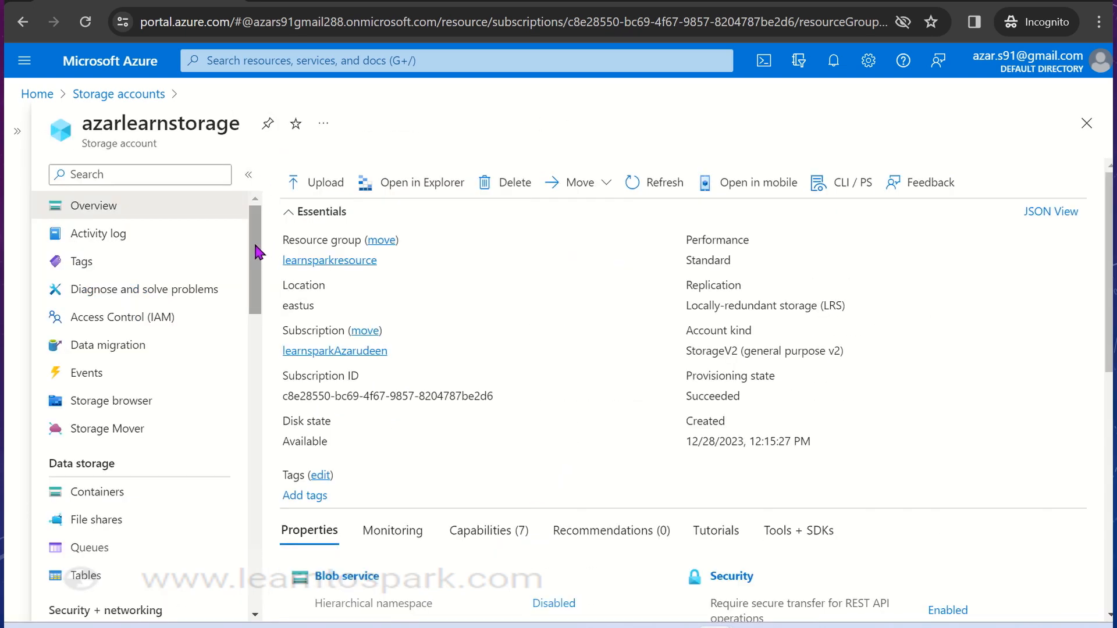
scroll("down", 3)
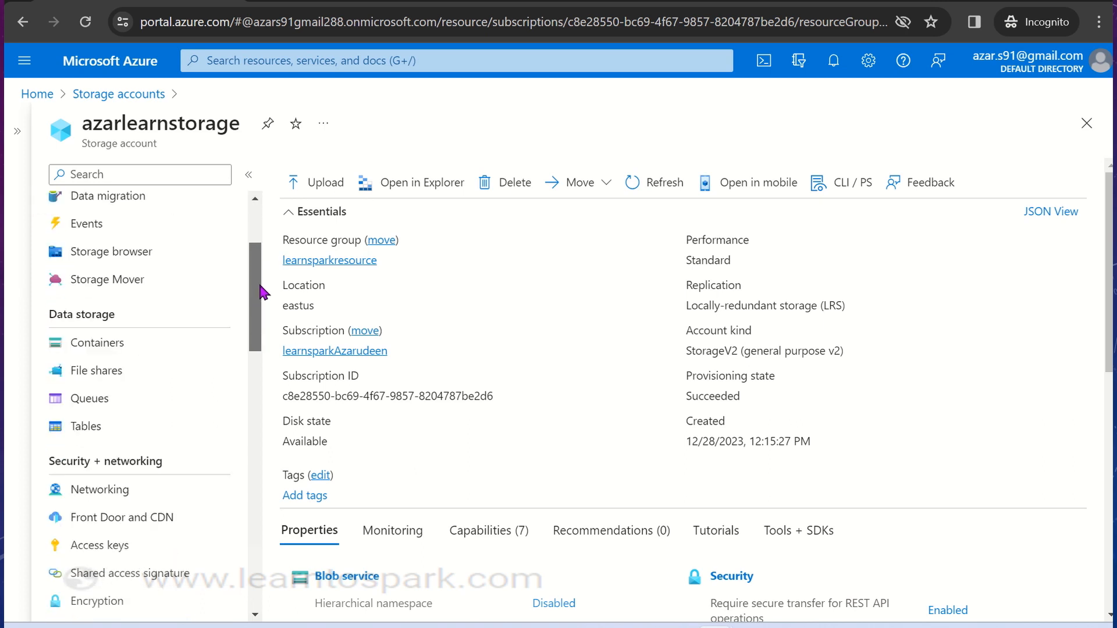
scroll("down", 3)
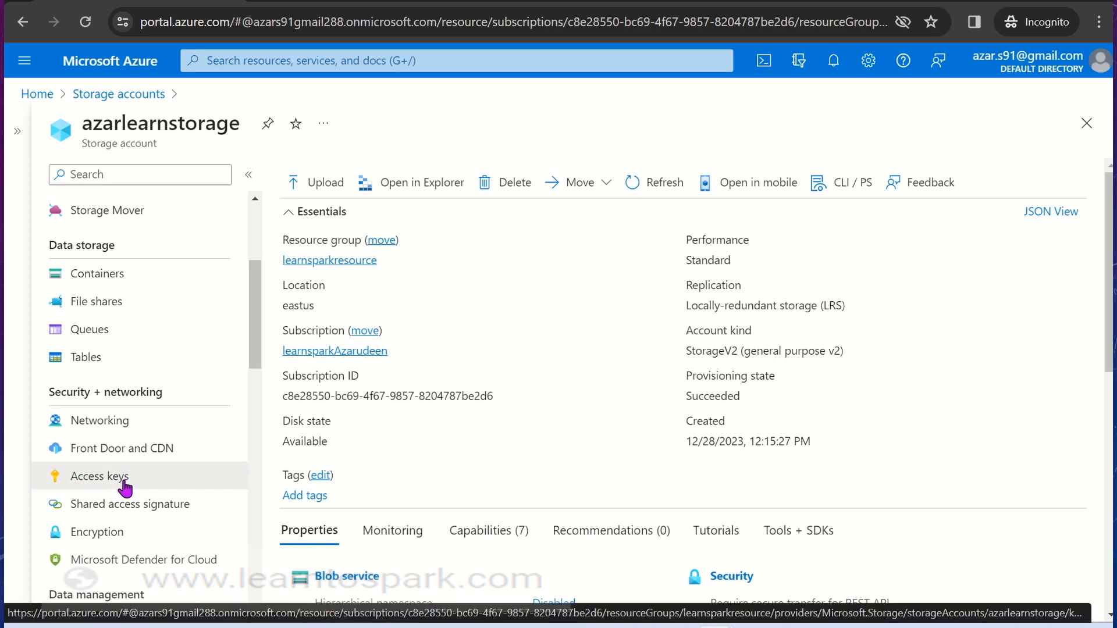
View the Access keys page, revealing key1 briefly and hiding it again
left_click(100, 476)
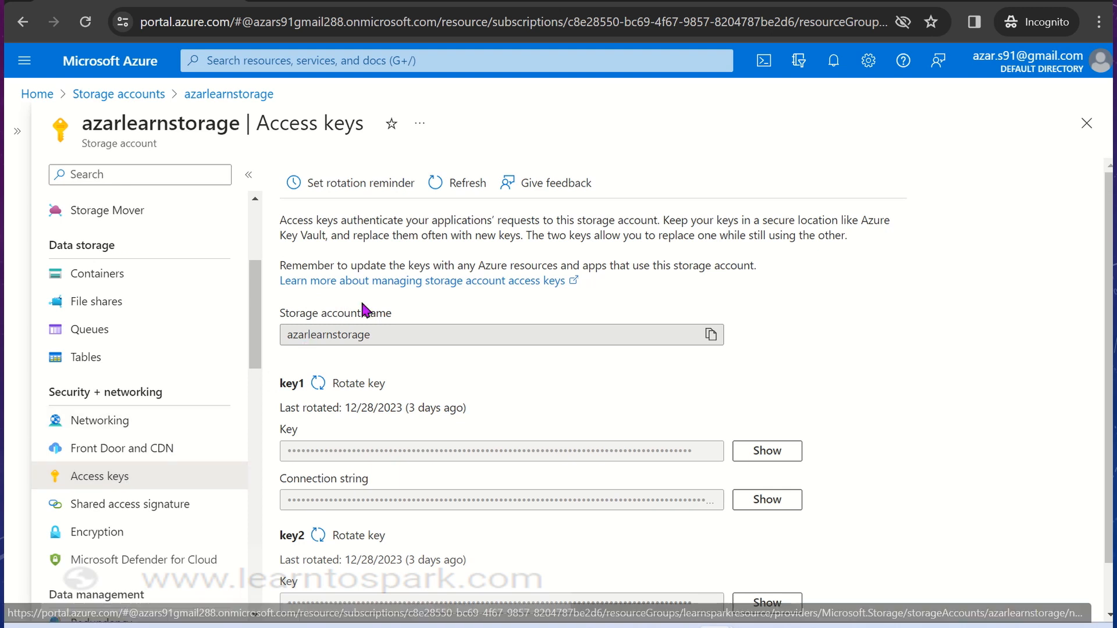
mouse_move(555, 522)
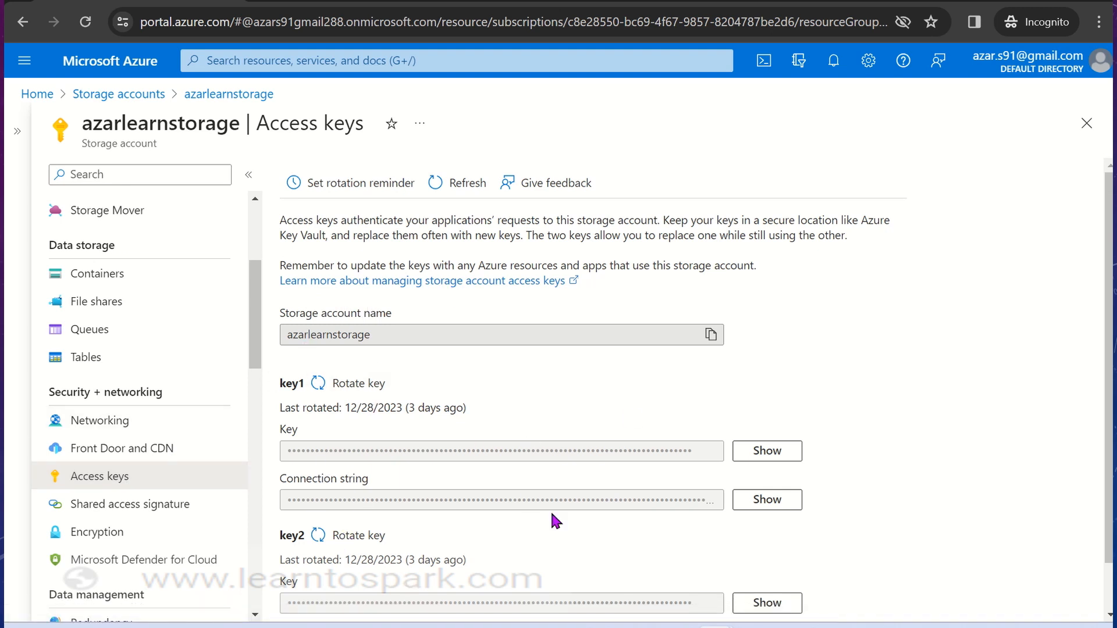
mouse_move(691, 476)
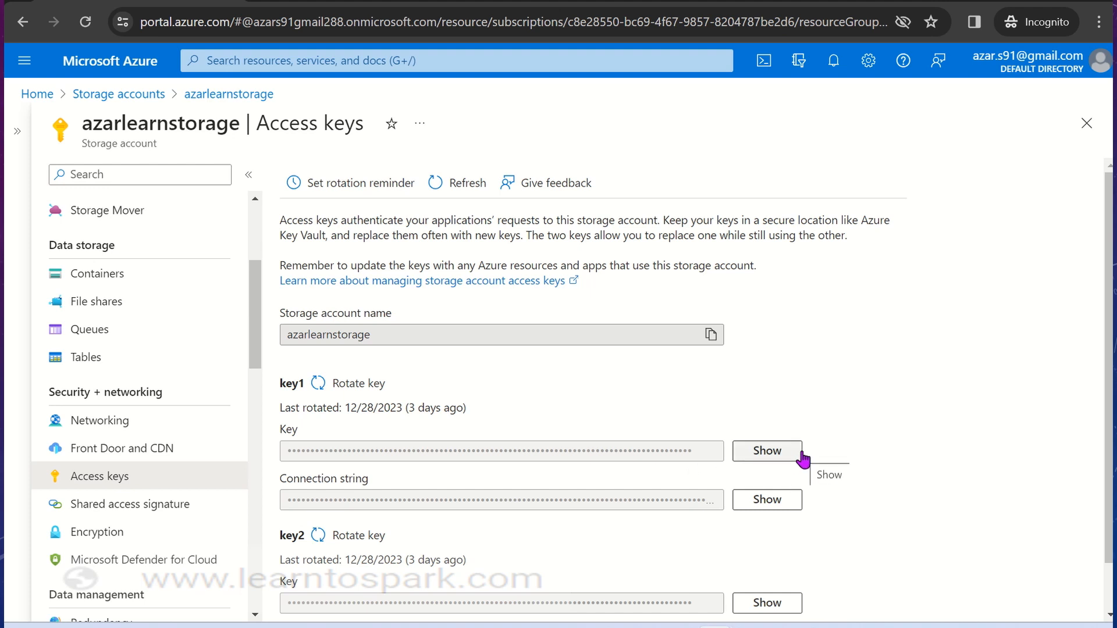
mouse_move(723, 449)
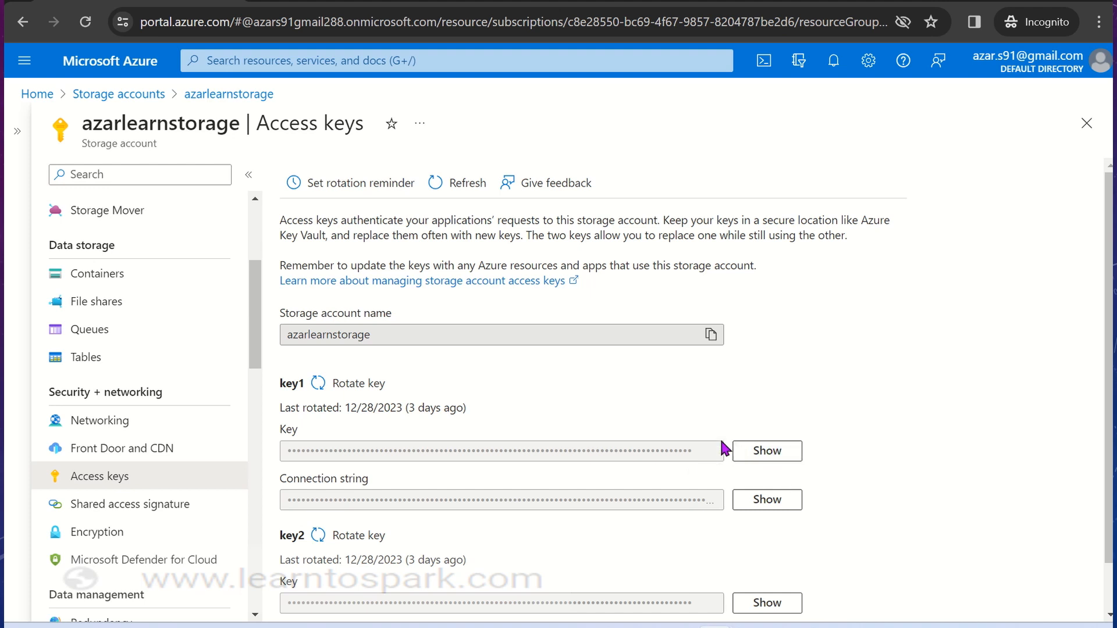
mouse_move(284, 500)
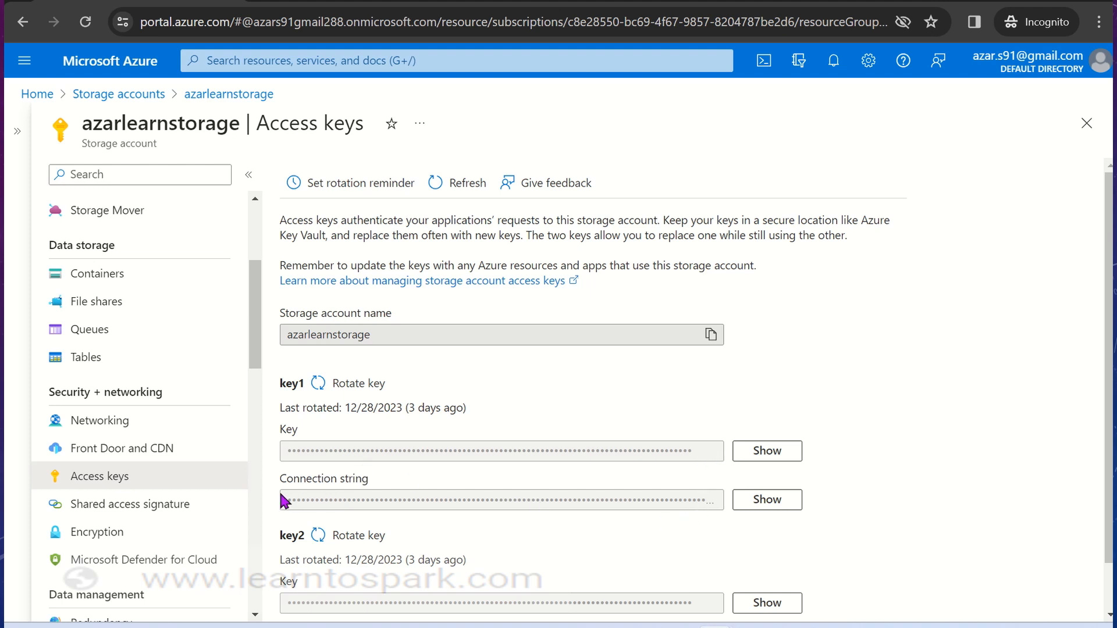
mouse_move(705, 509)
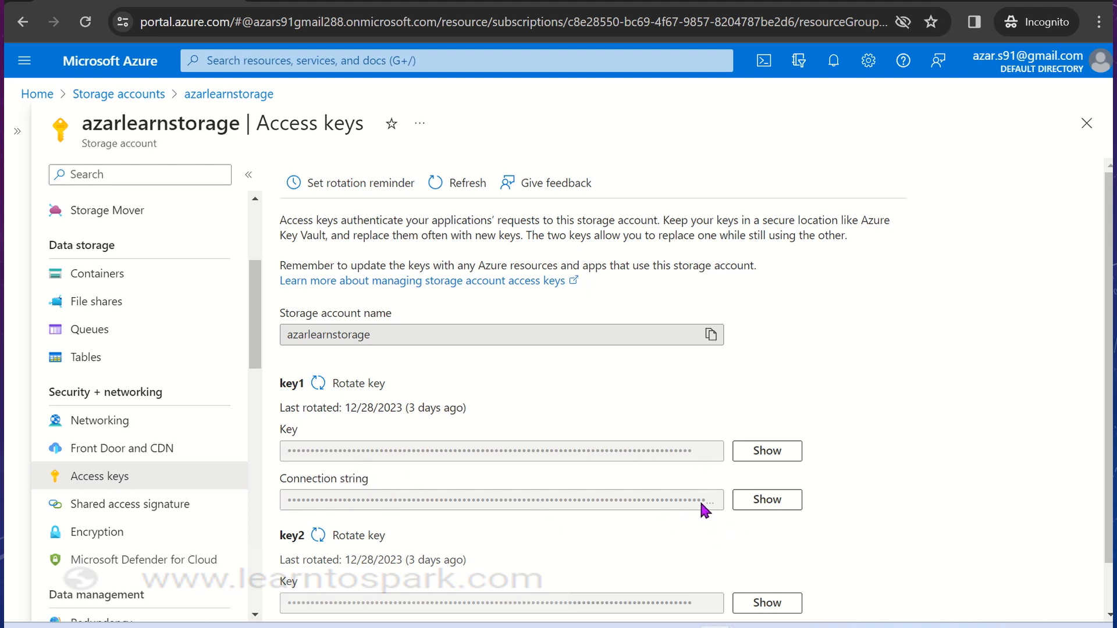
mouse_move(687, 534)
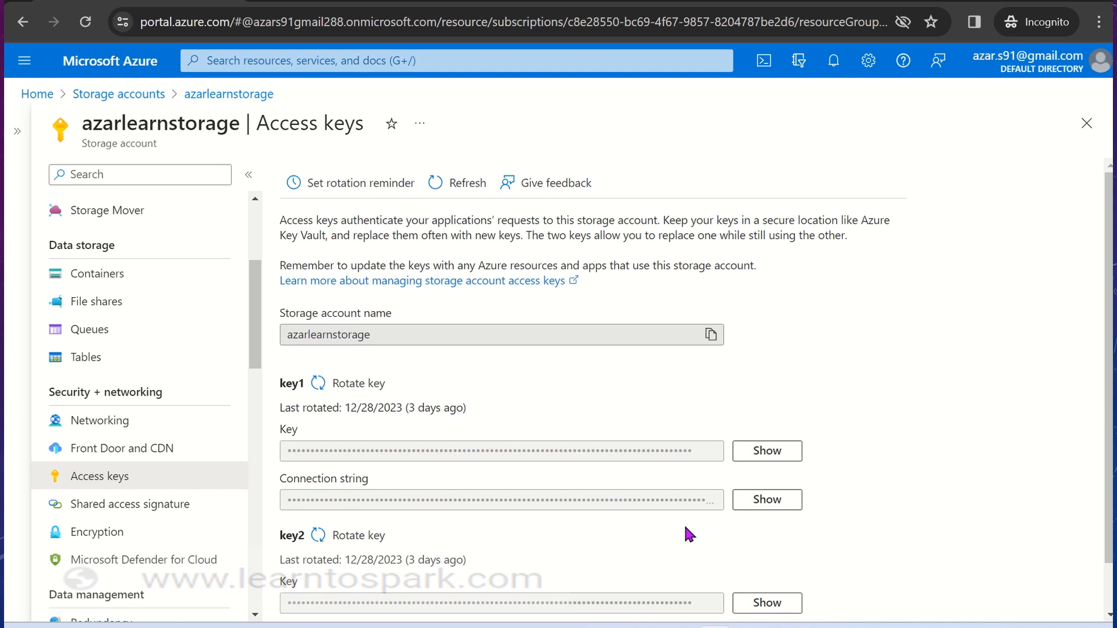
mouse_move(767, 452)
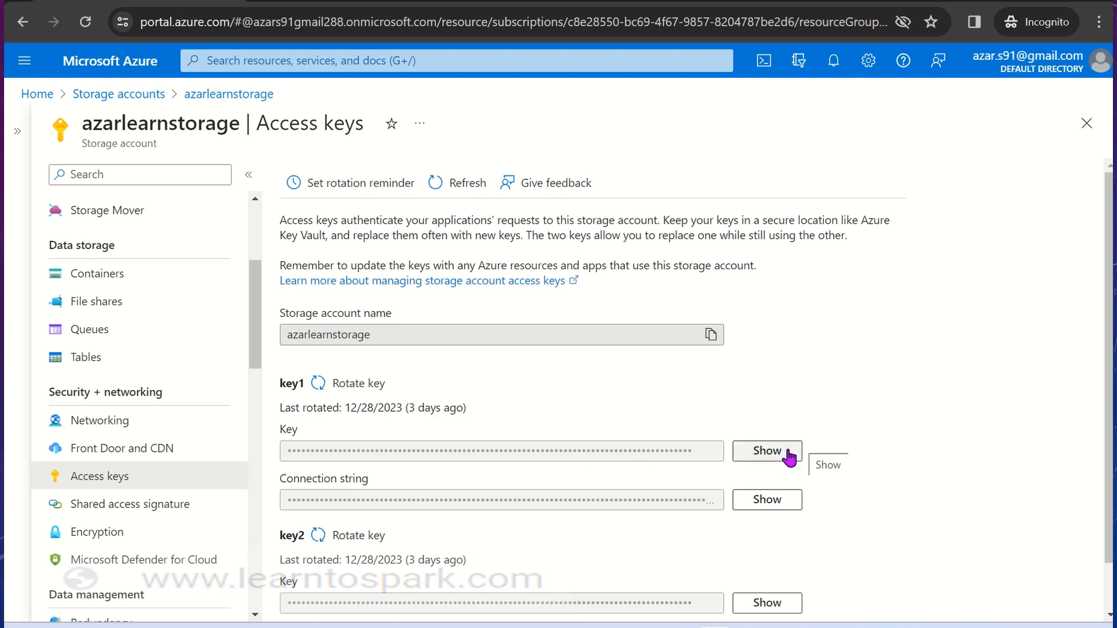
left_click(767, 450)
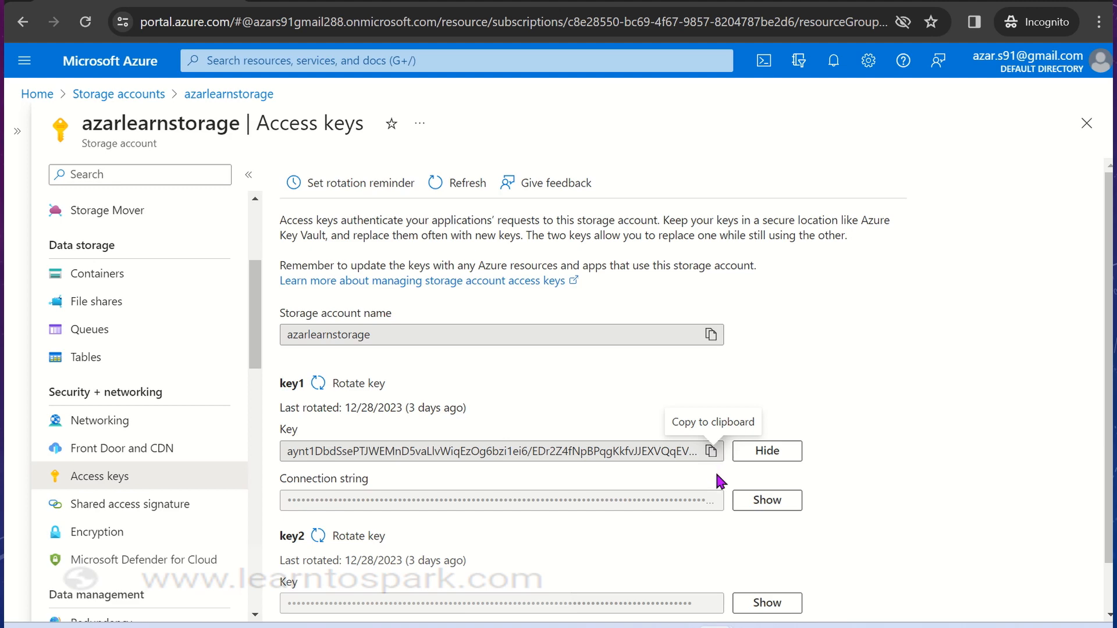
left_click(767, 451)
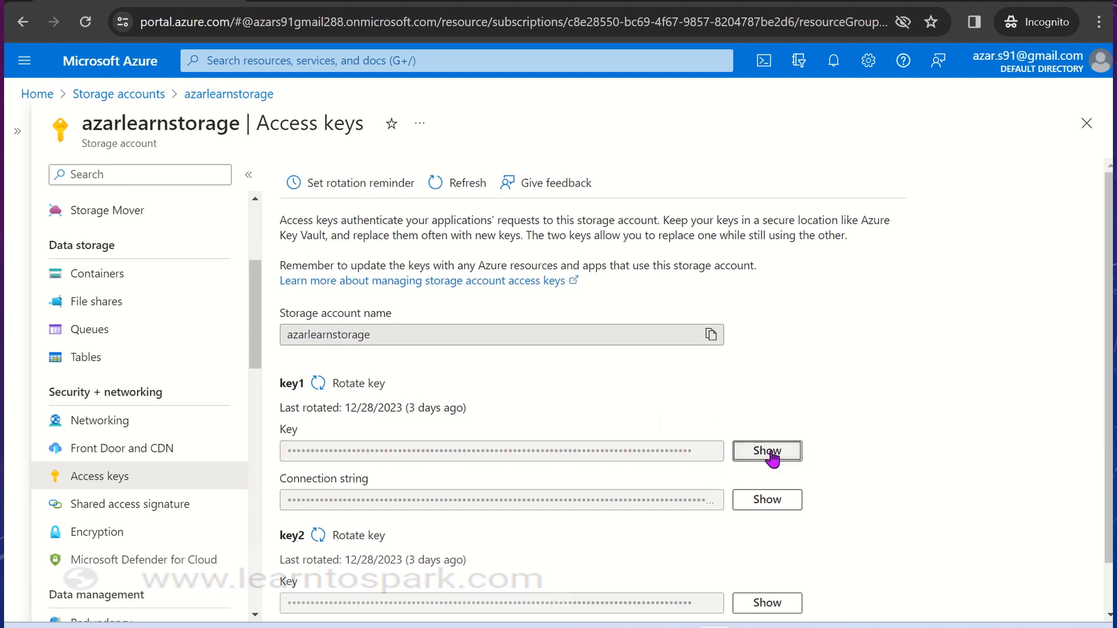
mouse_move(118, 93)
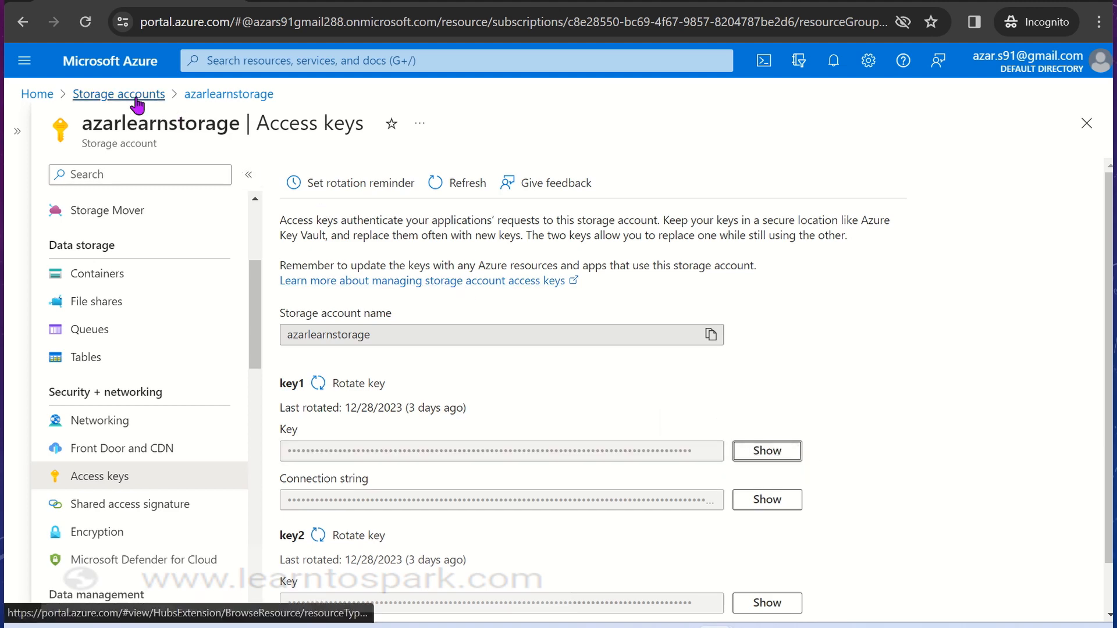
left_click(36, 93)
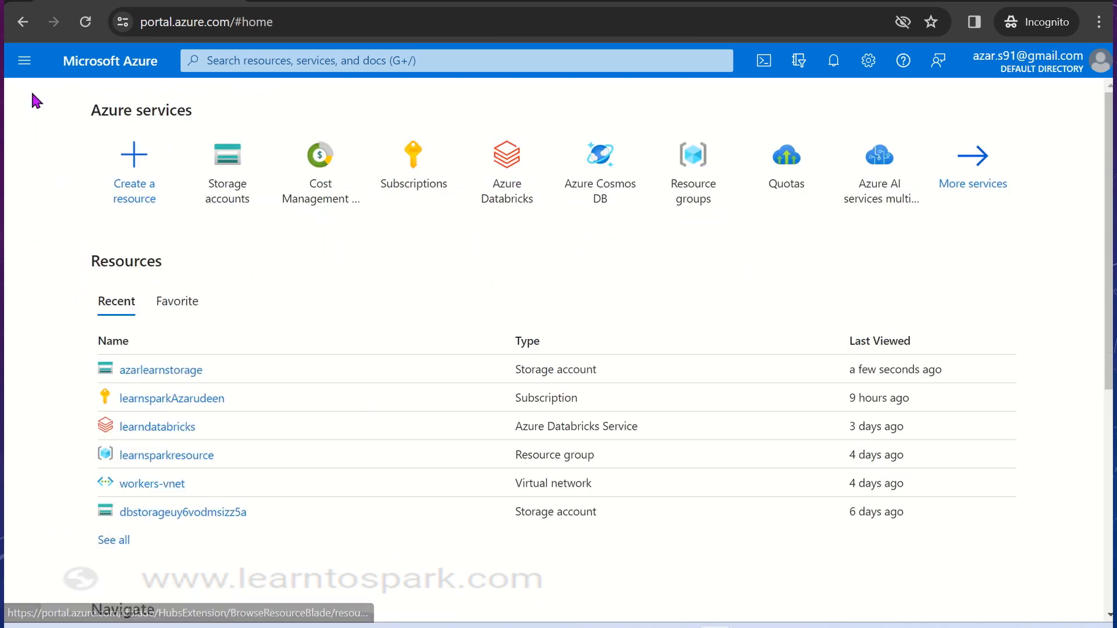
left_click(505, 155)
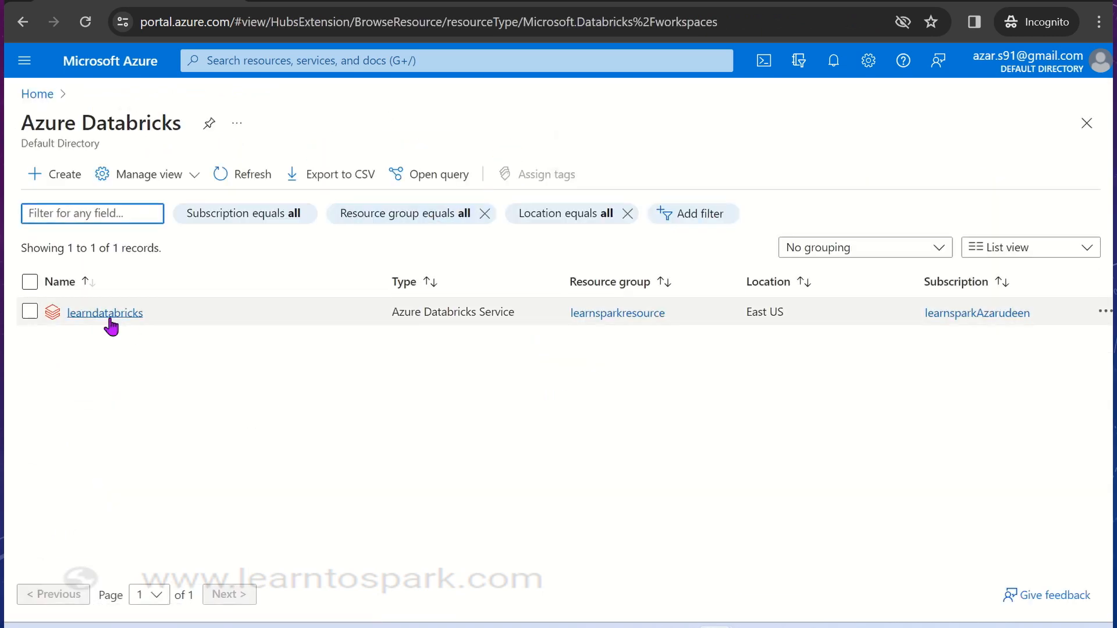
left_click(104, 312)
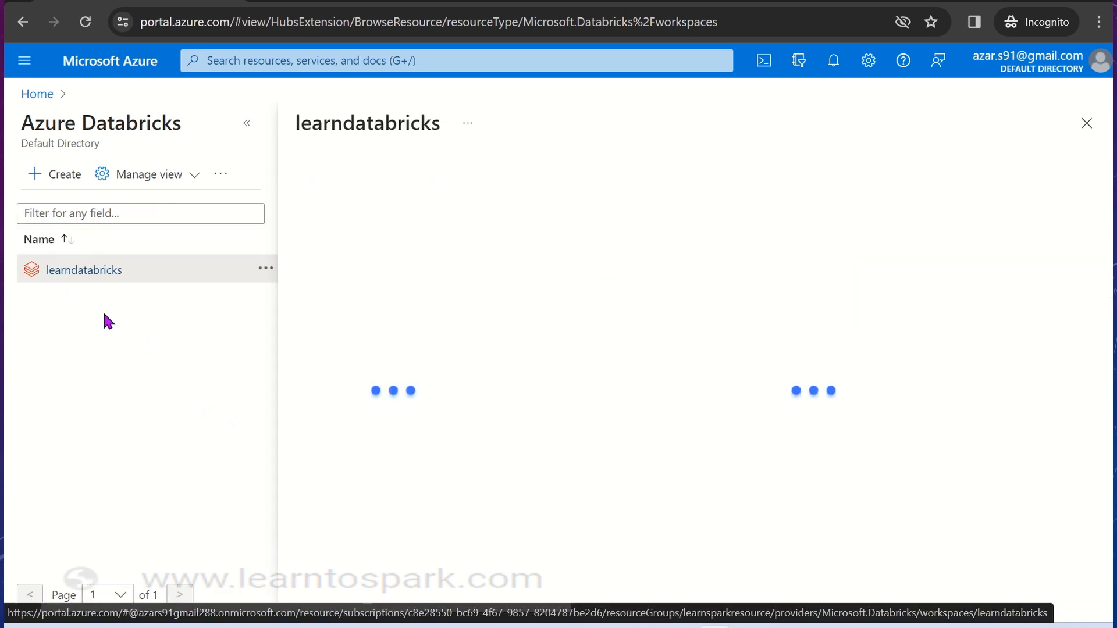
left_click(85, 269)
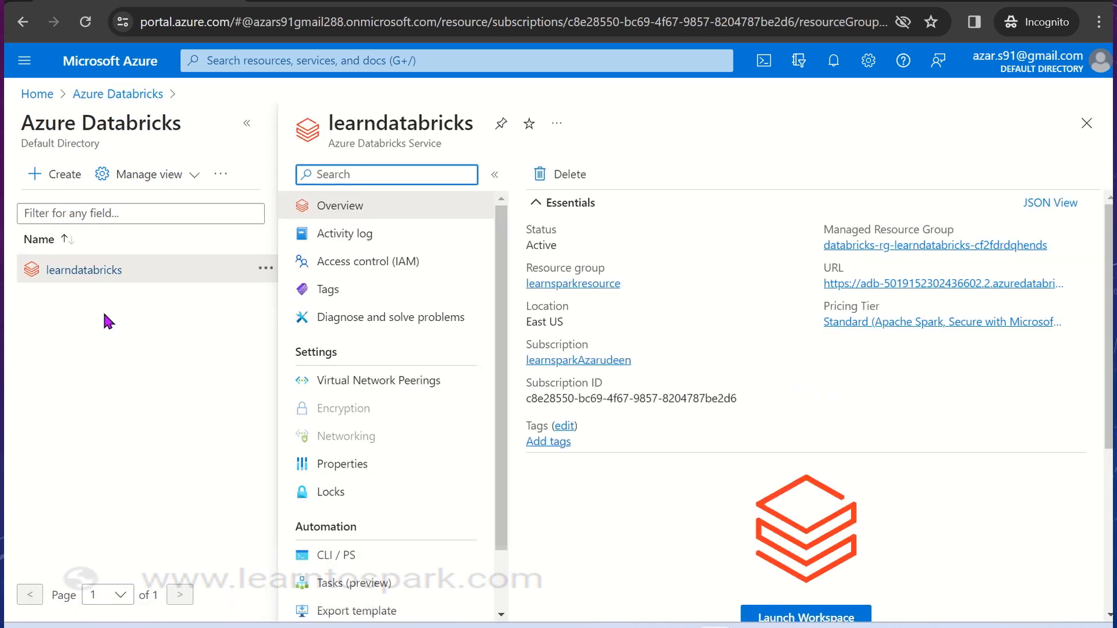
mouse_move(537, 346)
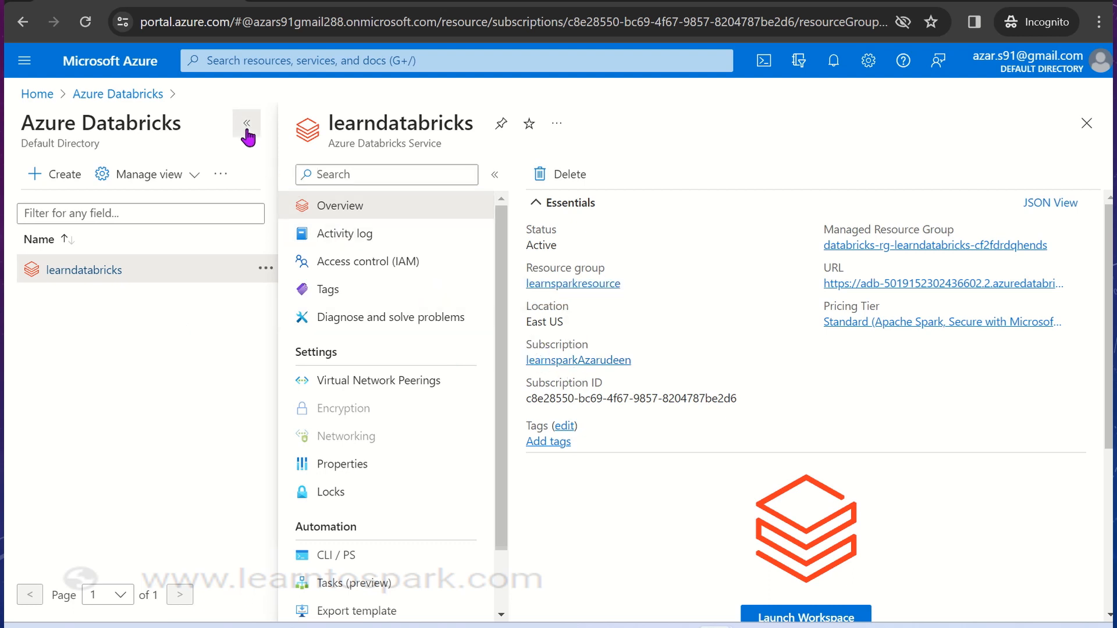
left_click(246, 126)
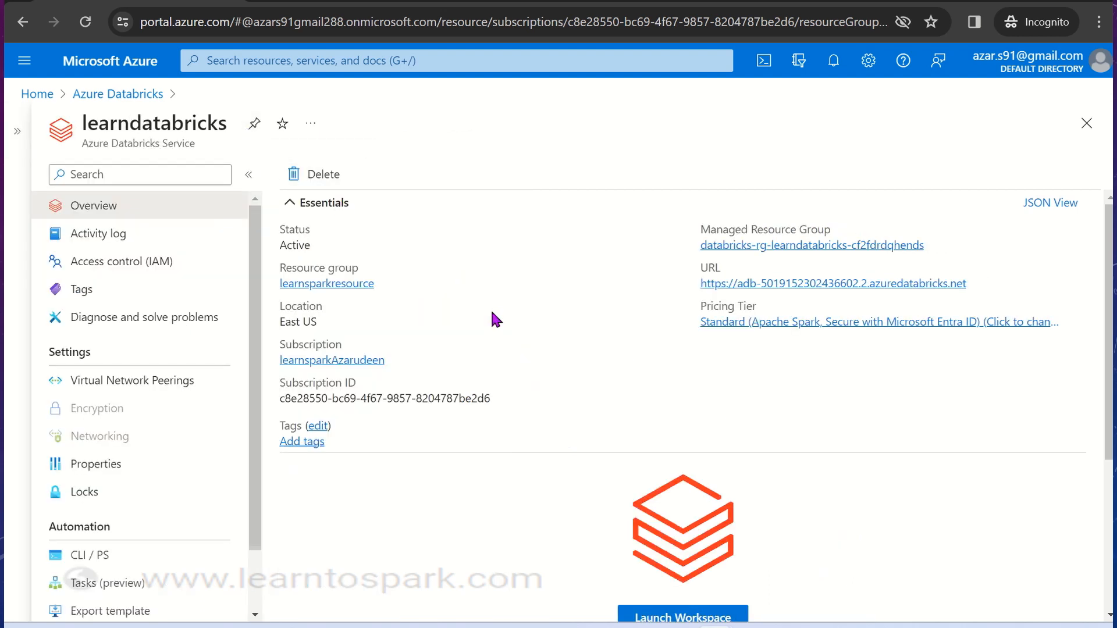
mouse_move(527, 485)
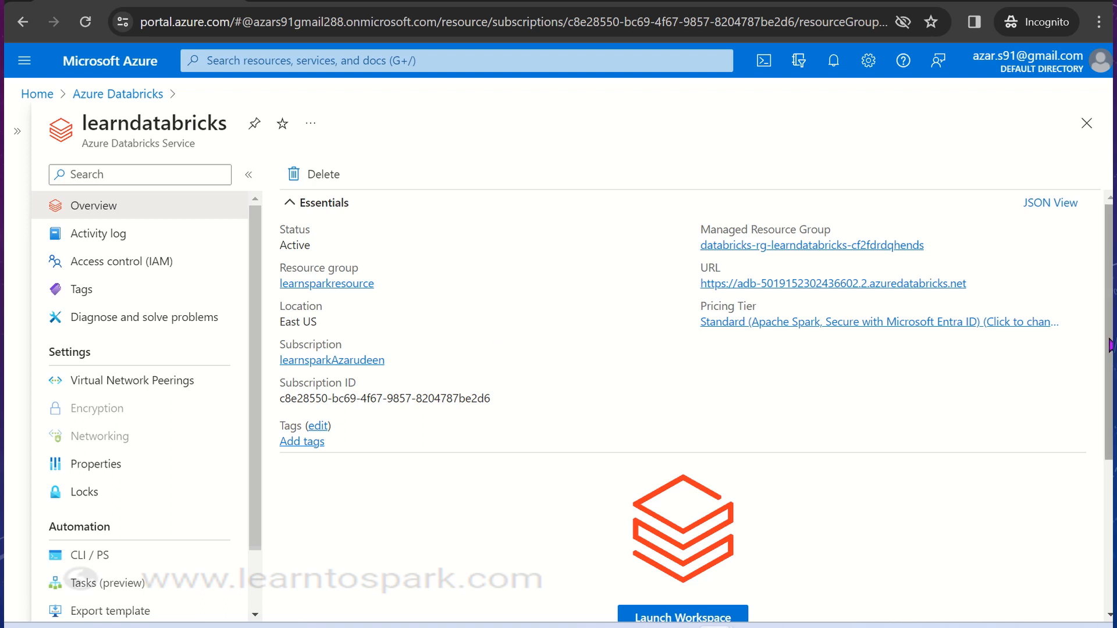
scroll("down", 3)
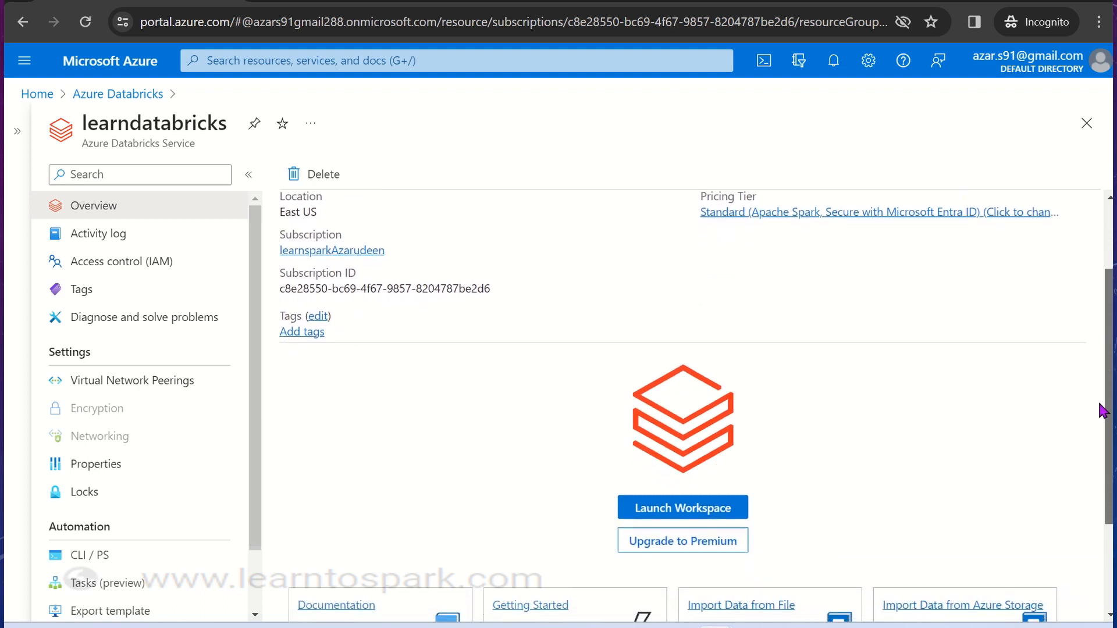
scroll("down", 3)
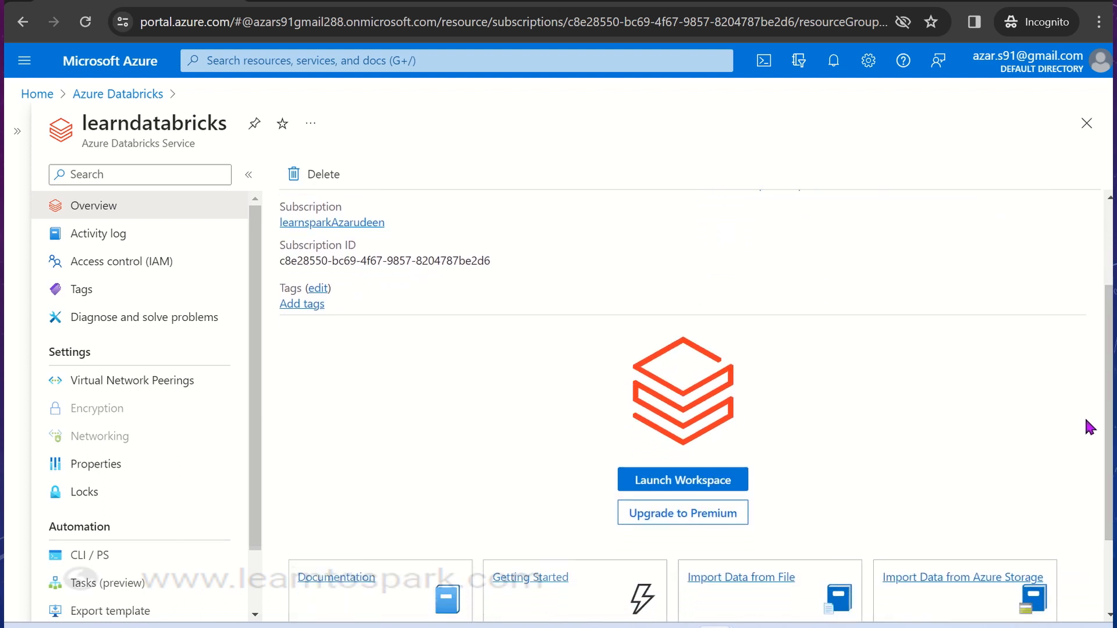
mouse_move(888, 431)
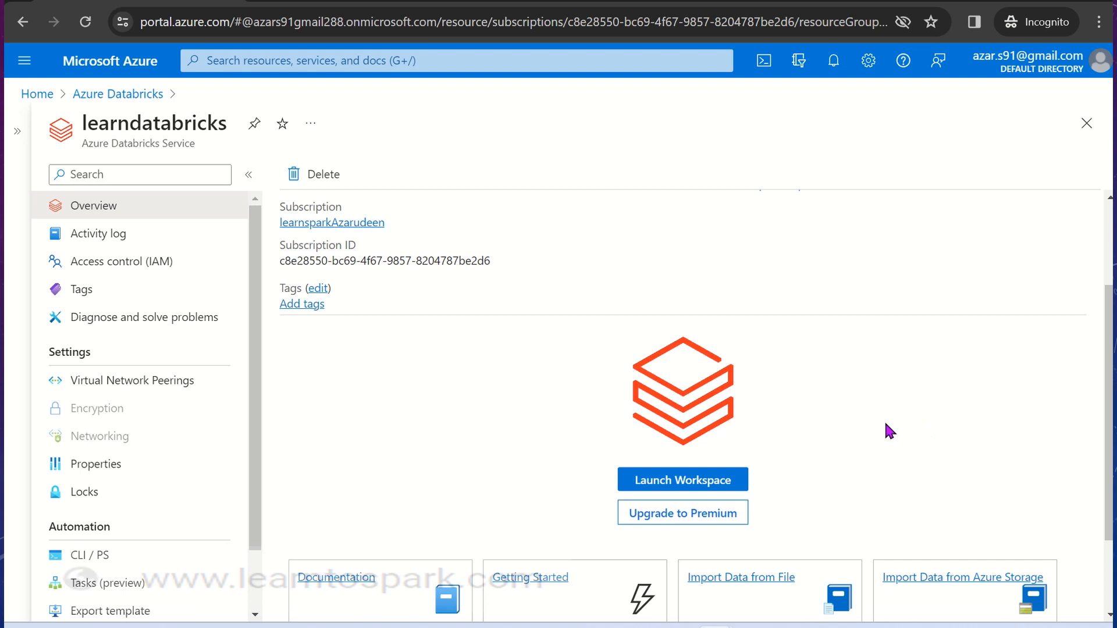
mouse_move(683, 479)
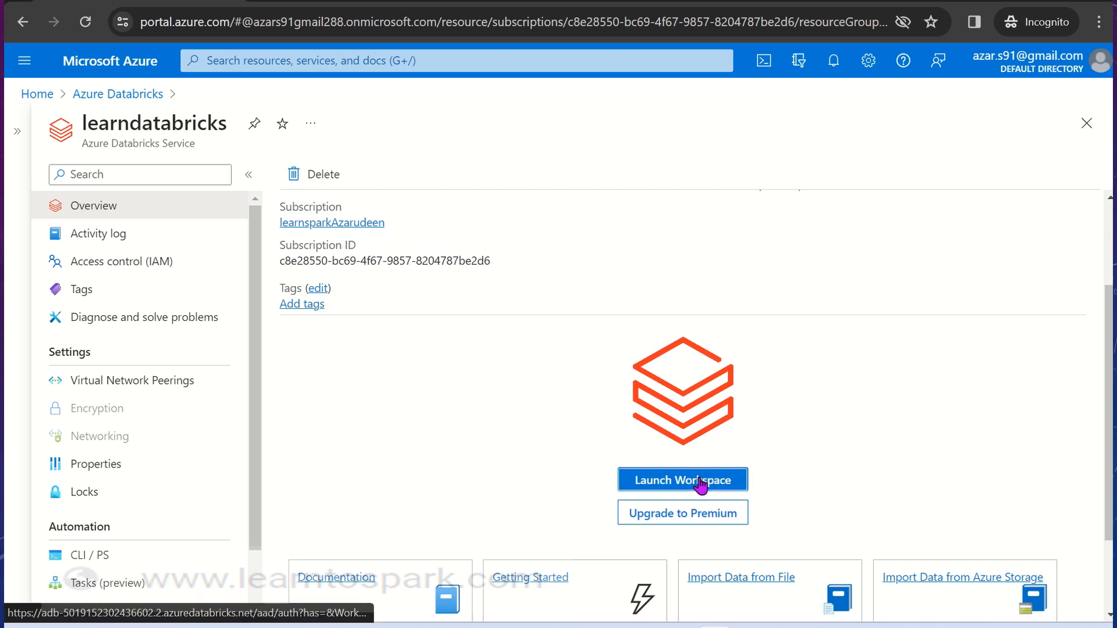
Launch the workspace and open Azarudeen S's Cluster from the Compute list
left_click(682, 478)
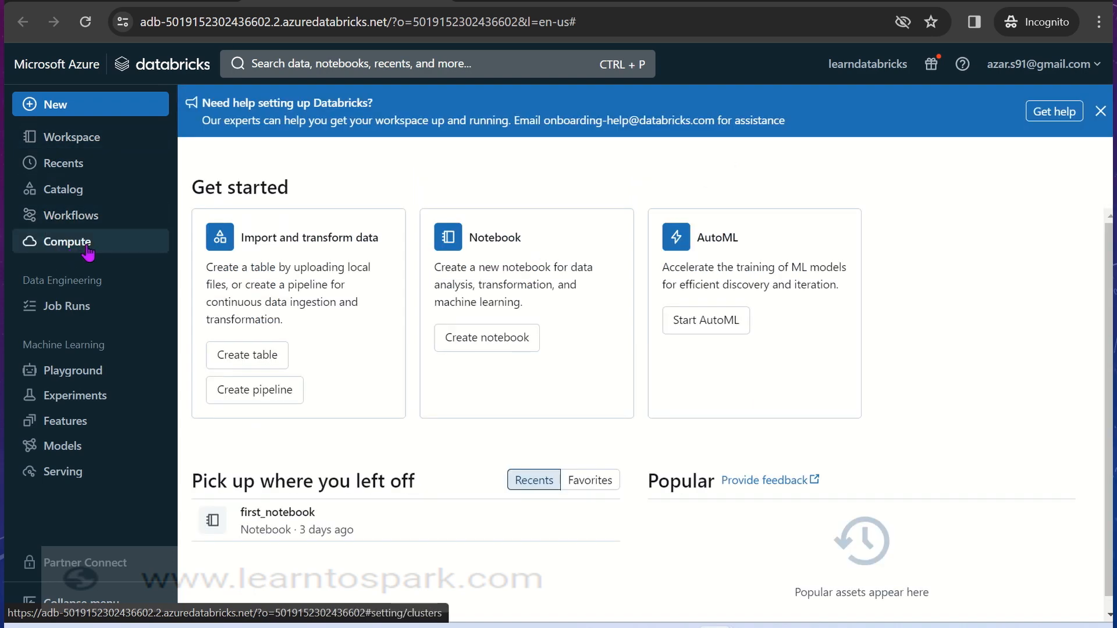
left_click(68, 241)
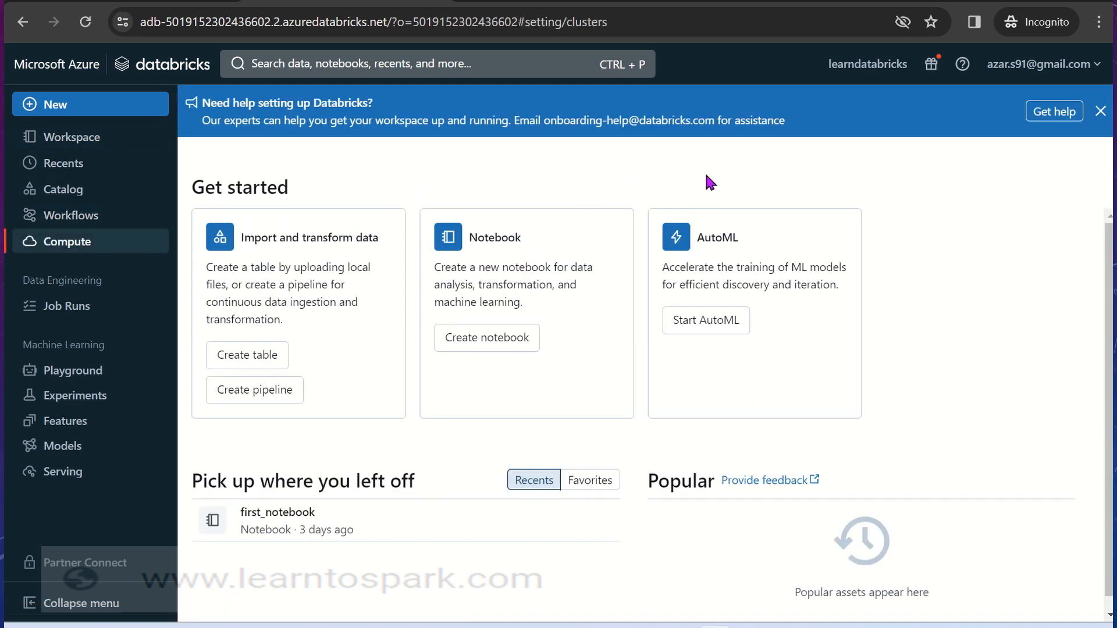
mouse_move(487, 182)
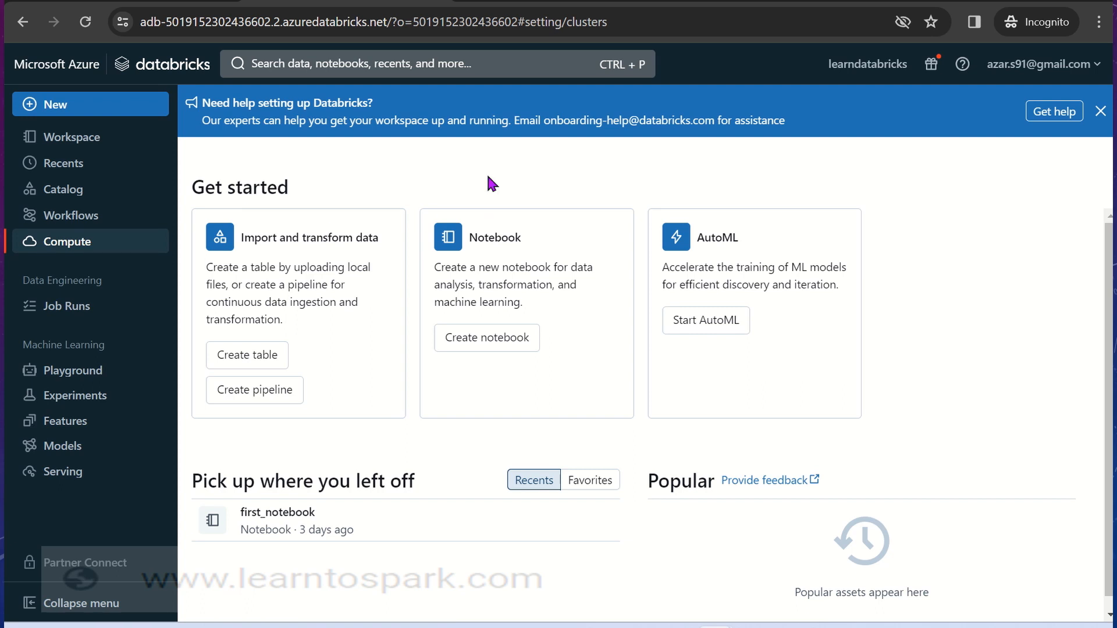
left_click(69, 242)
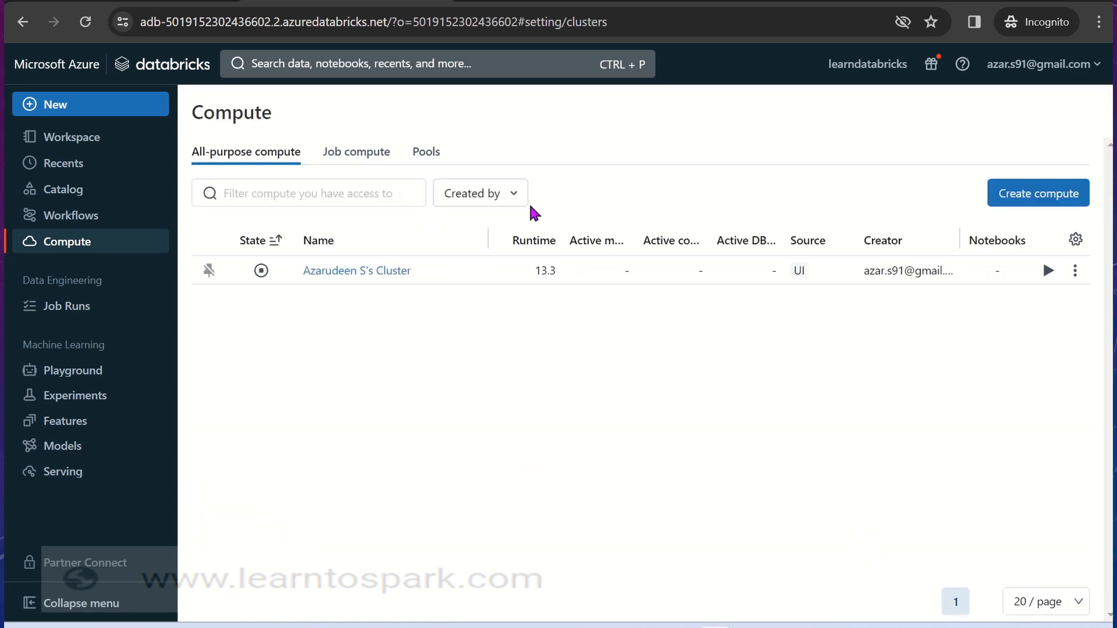
left_click(356, 270)
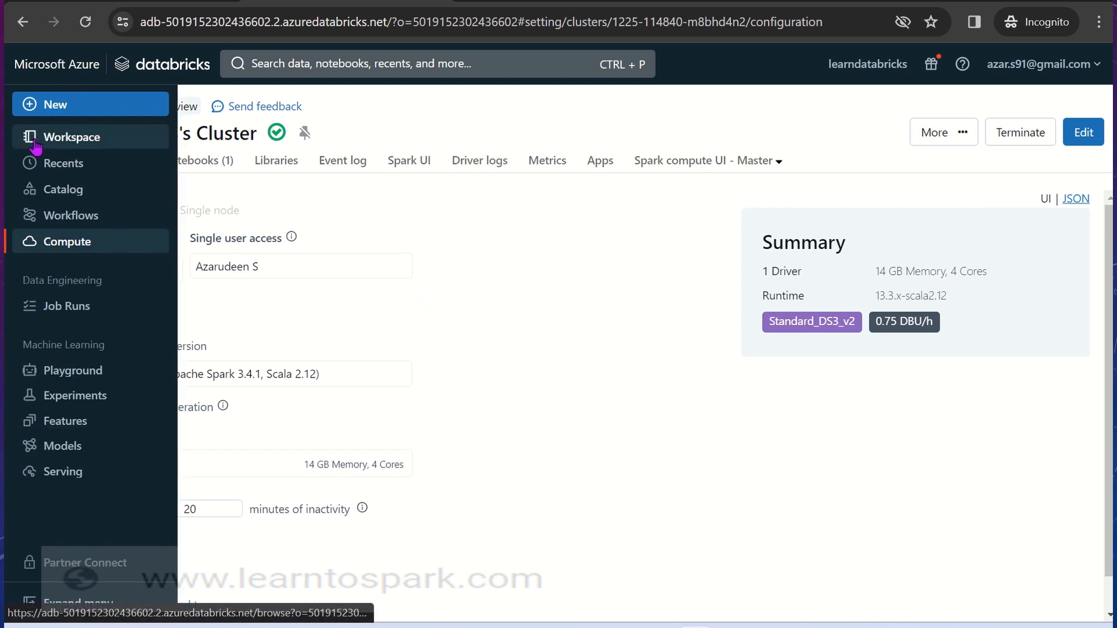
Browse to the user's Workspace home folder listing the notebook
left_click(75, 138)
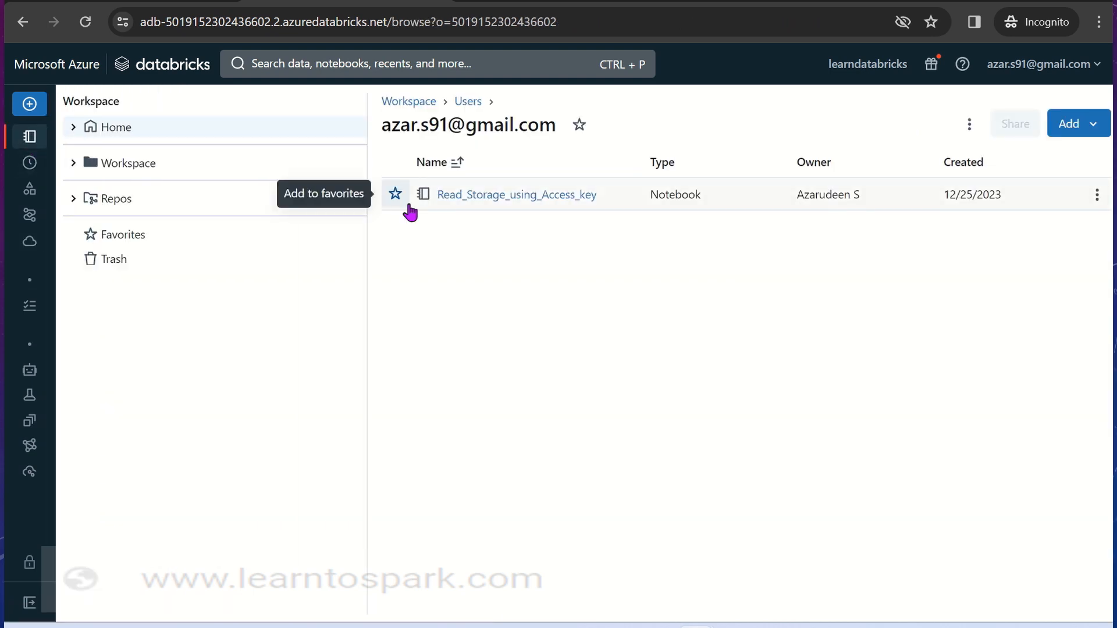
mouse_move(510, 215)
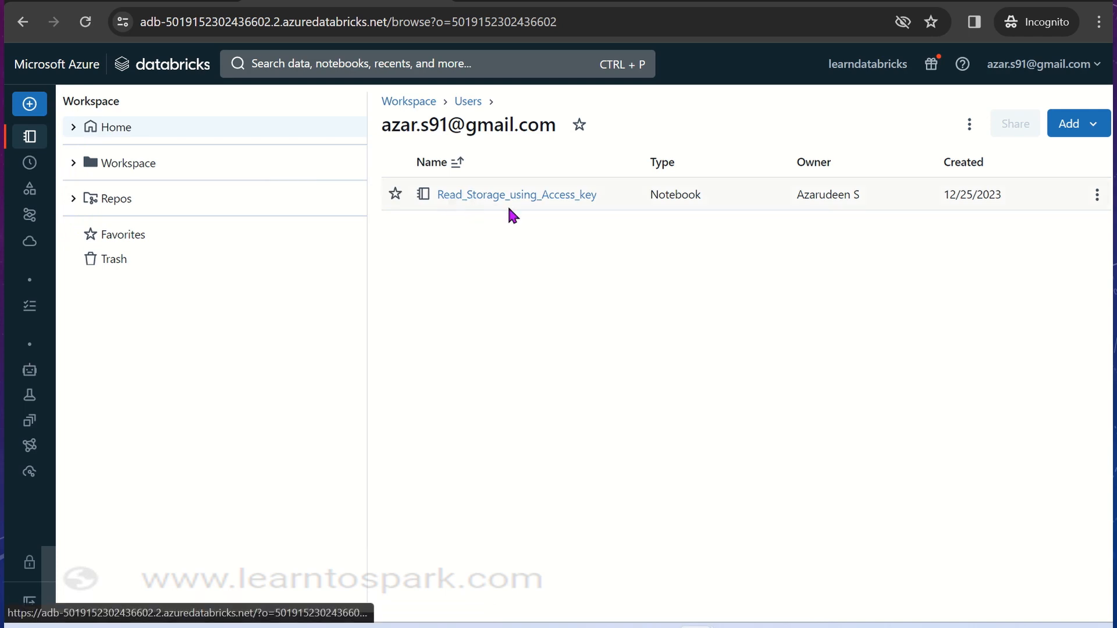
mouse_move(549, 205)
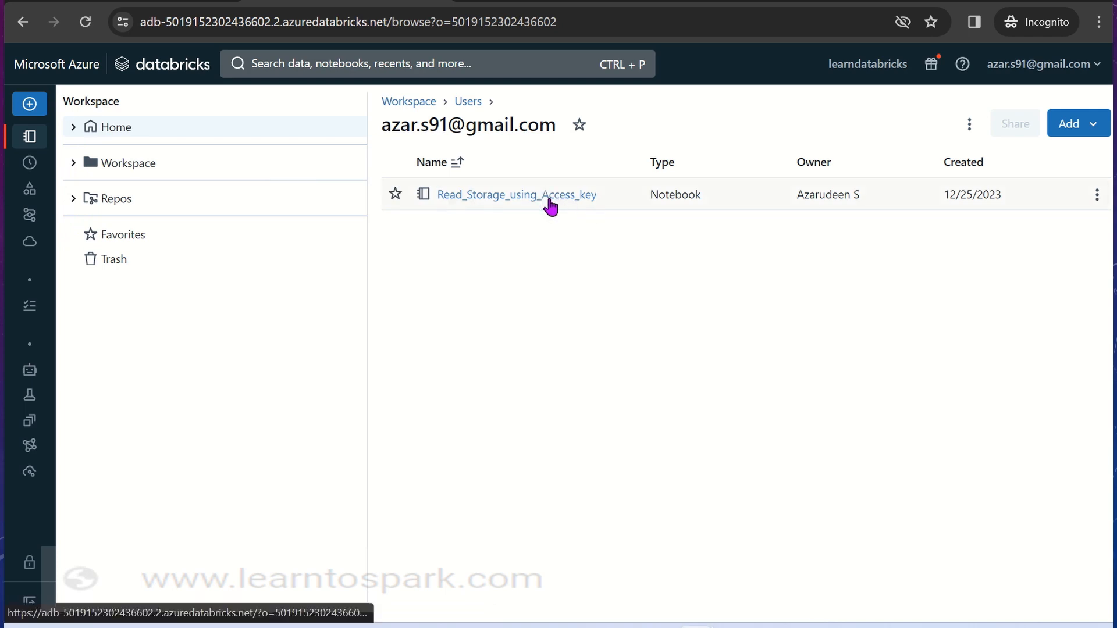
Open Read_Storage_using_Access_key, rerun Cmd 1 and move to the storage-connection cell
left_click(516, 195)
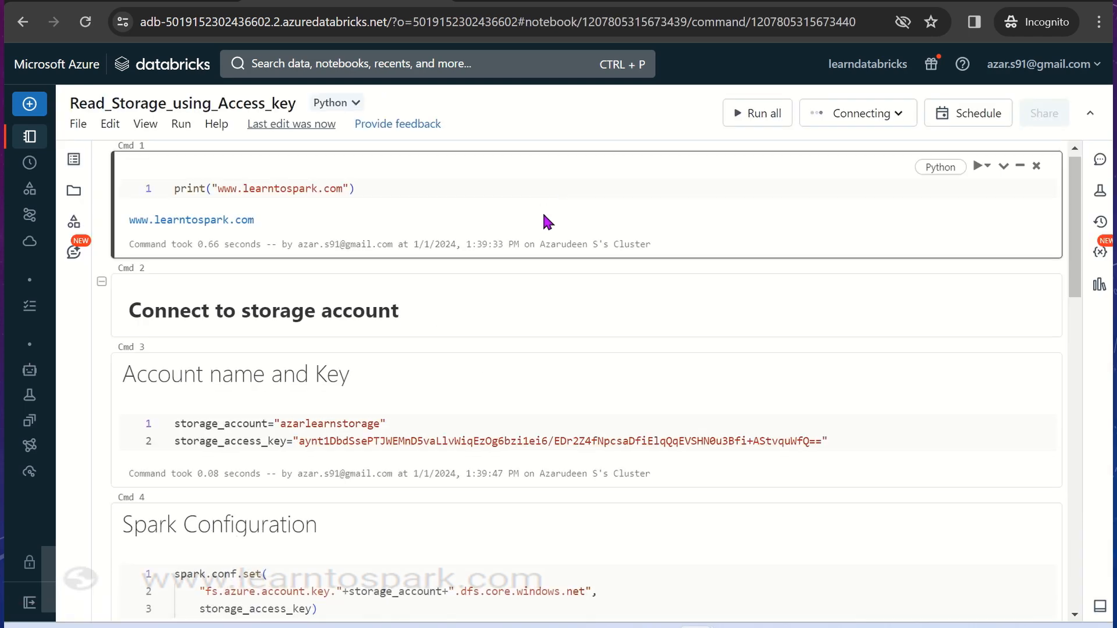
left_click(547, 332)
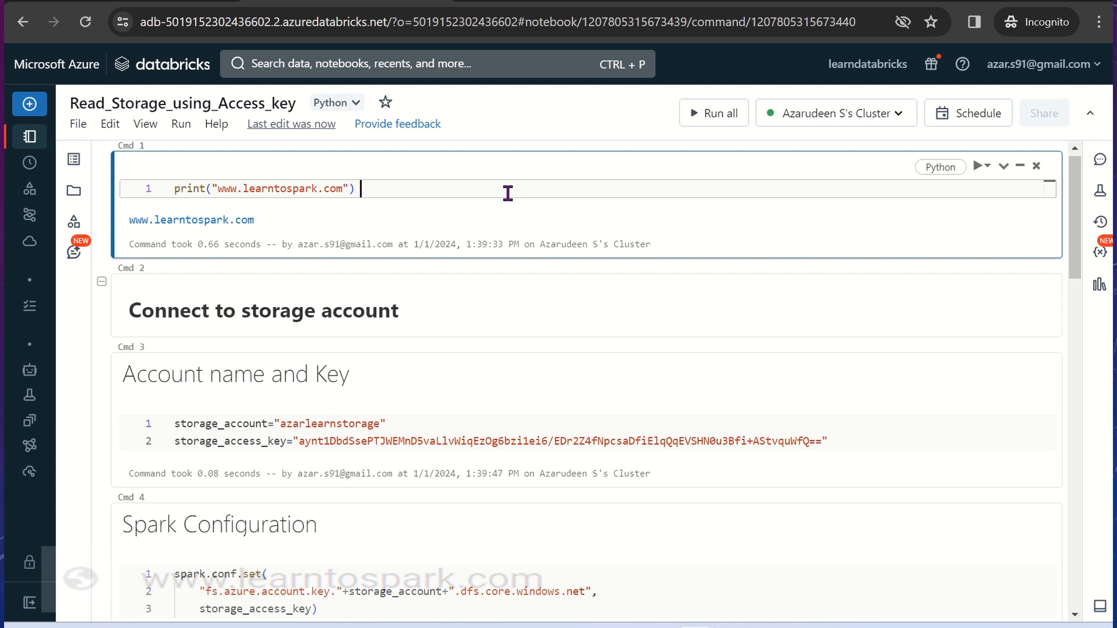
left_click(262, 309)
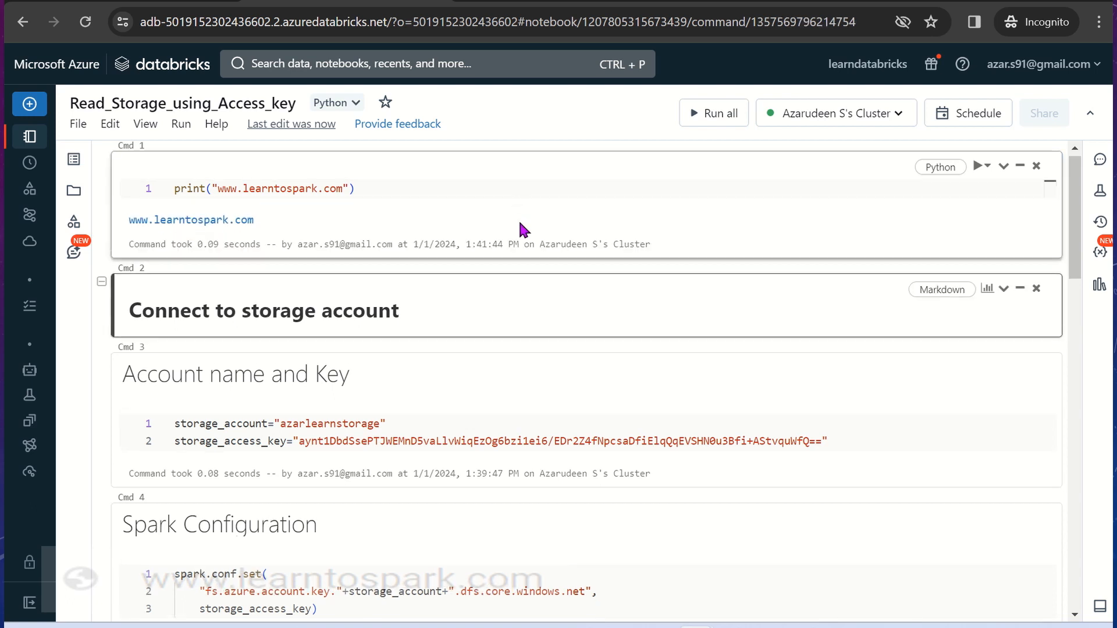
mouse_move(467, 306)
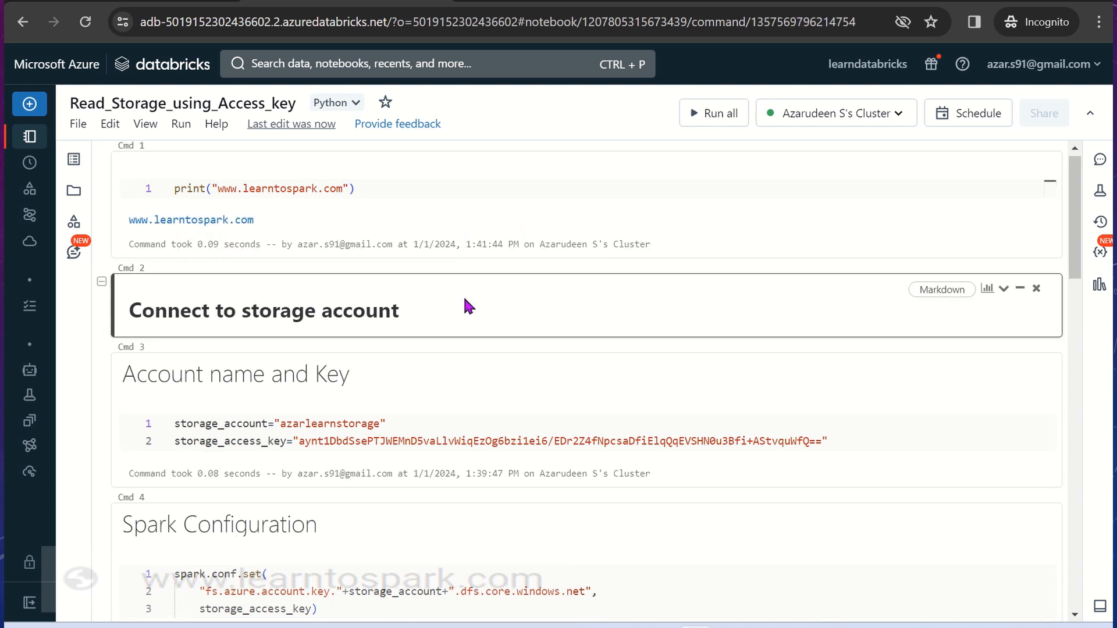
left_click(465, 370)
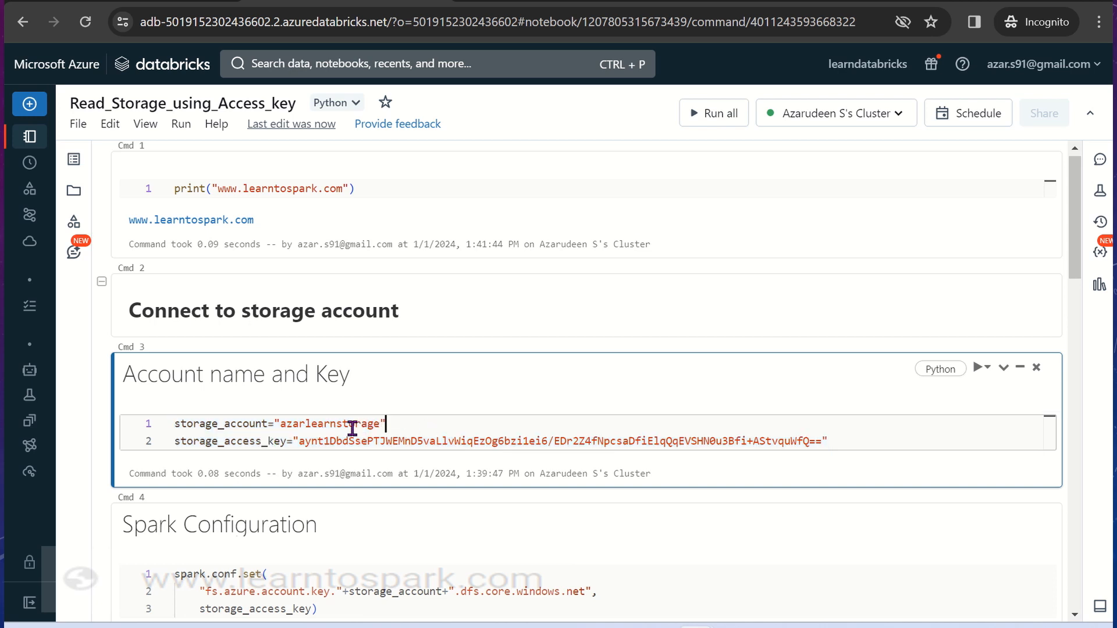
double_click(329, 424)
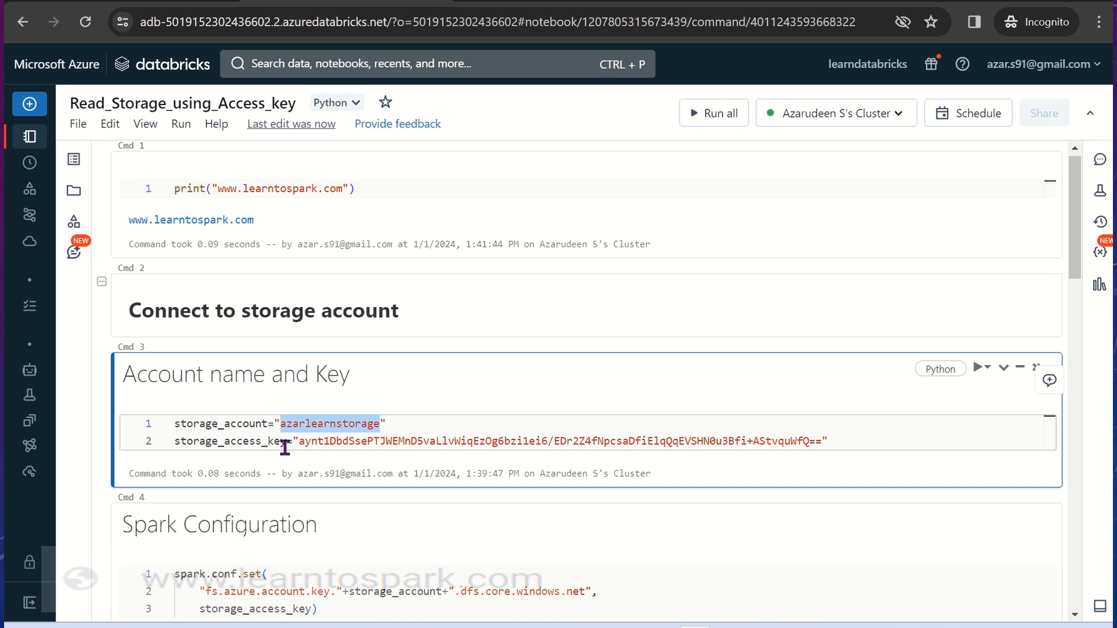
mouse_move(815, 431)
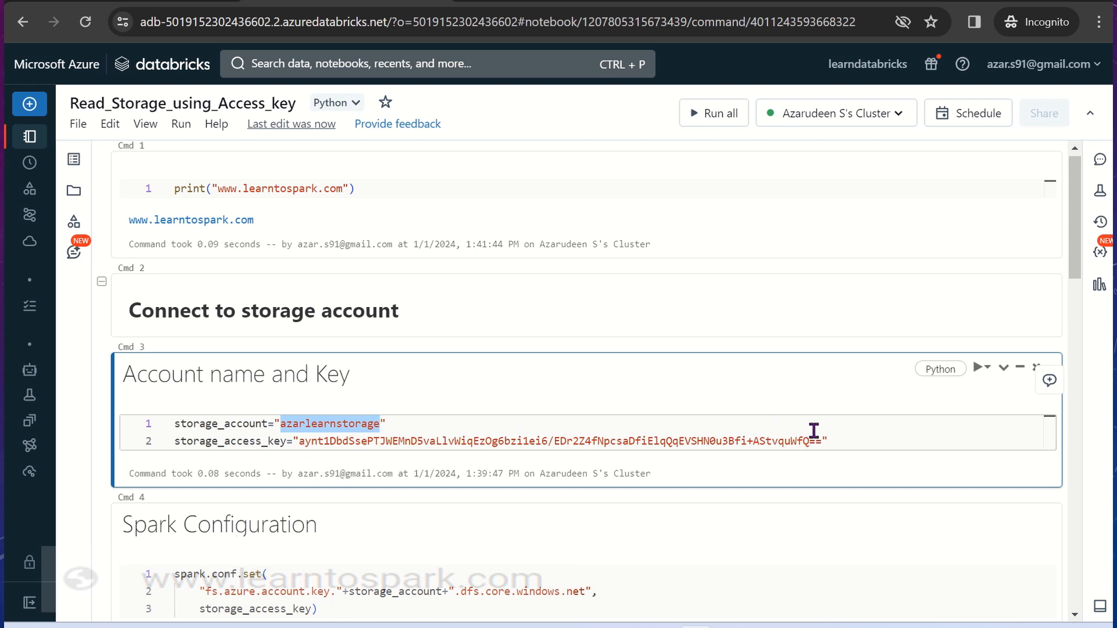
mouse_move(1077, 262)
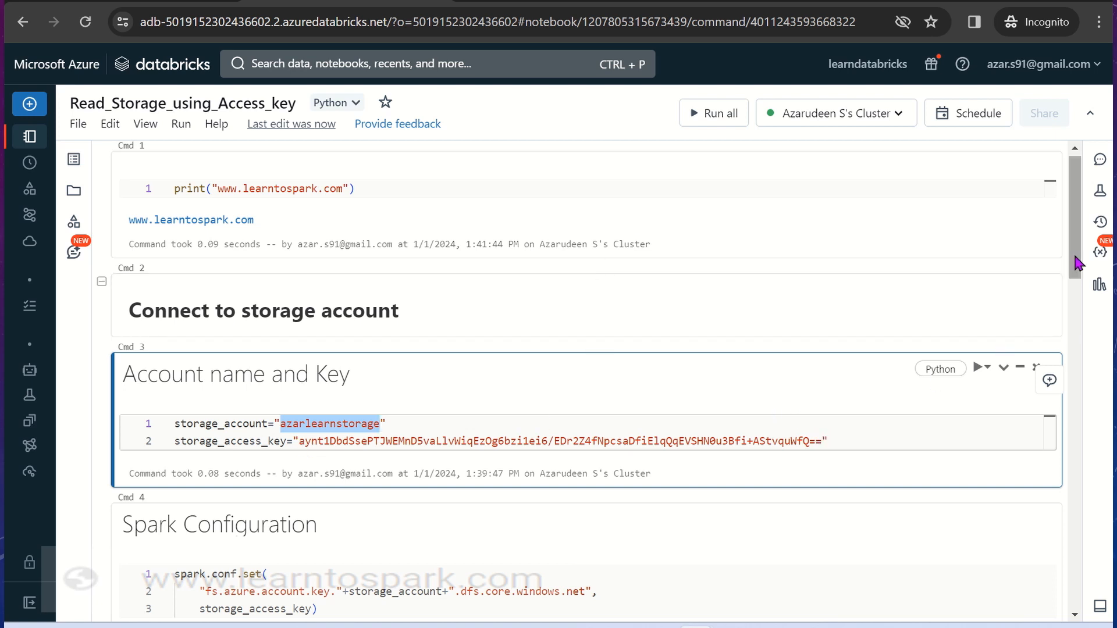
scroll("down", 3)
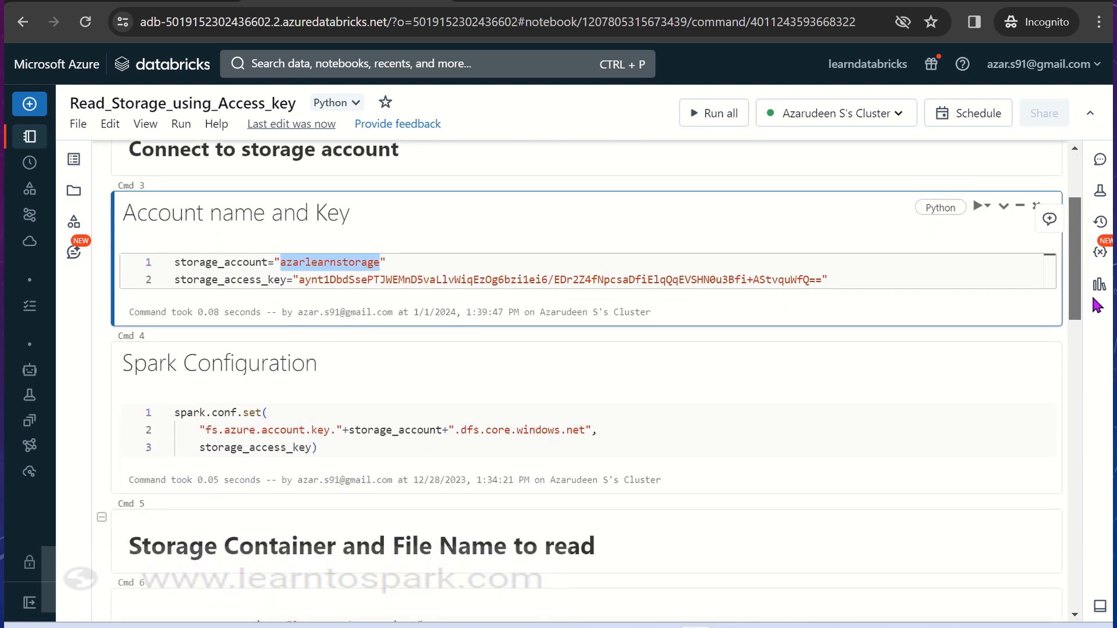
left_click(627, 434)
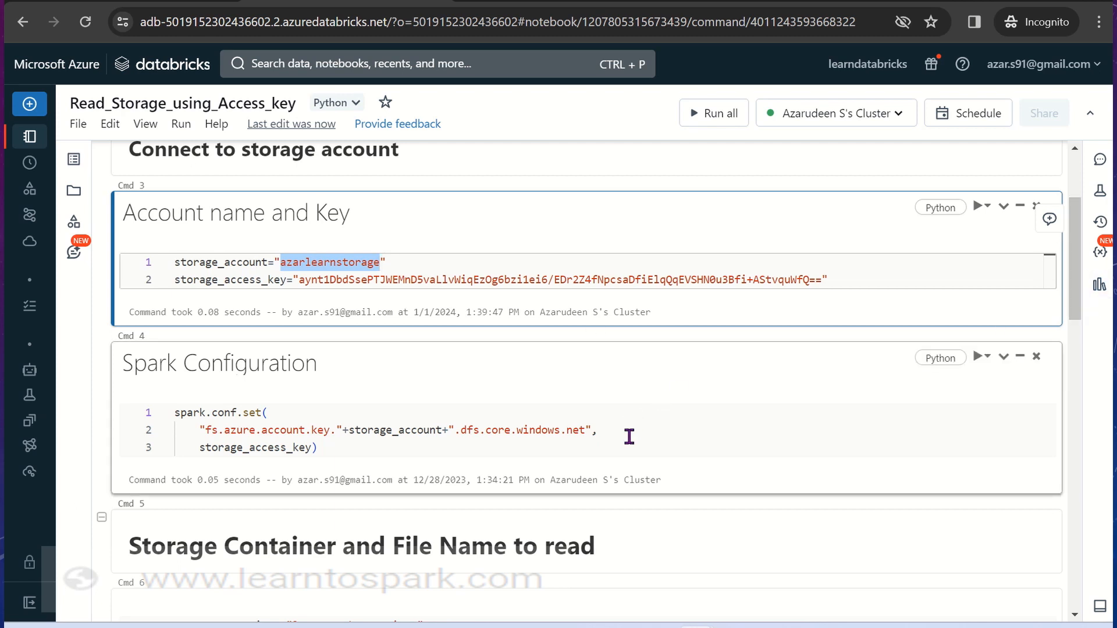
left_click(627, 436)
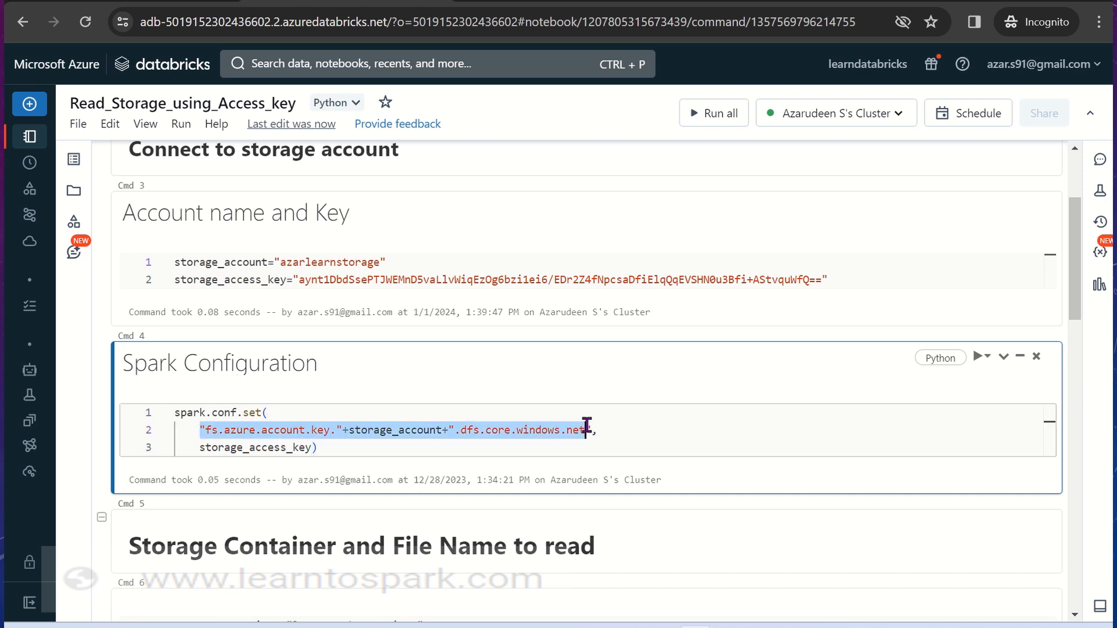
left_click(286, 447)
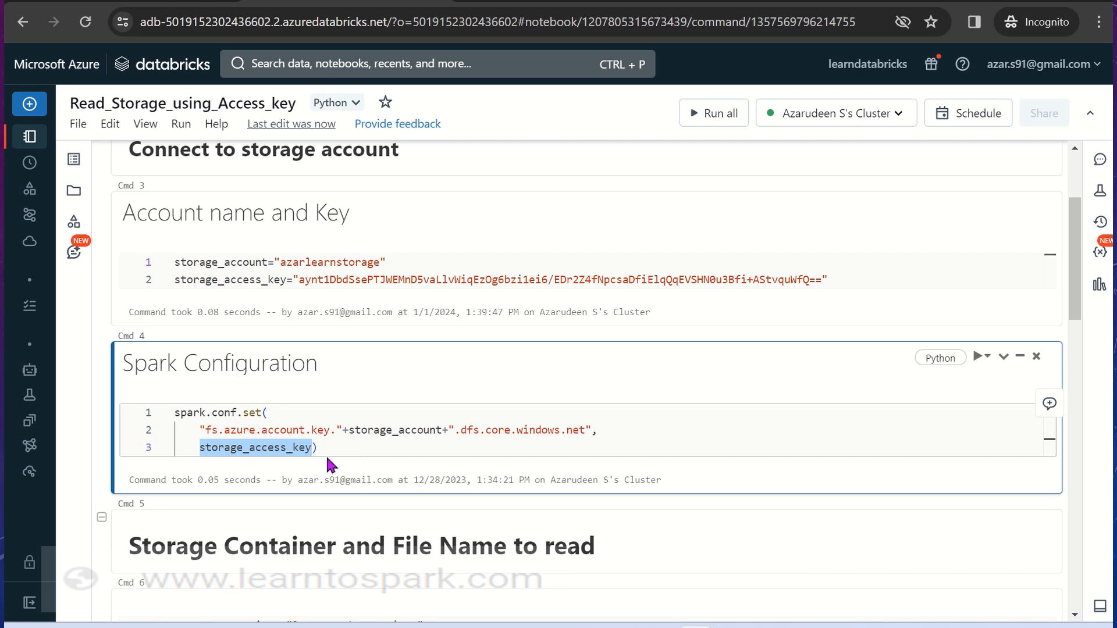
mouse_move(325, 452)
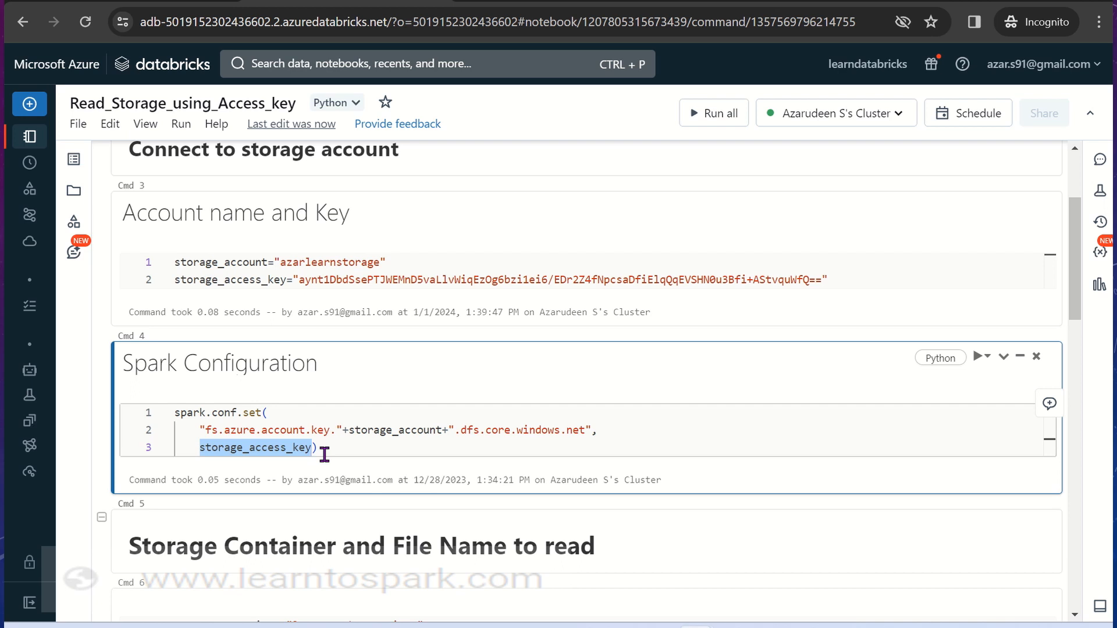
mouse_move(326, 298)
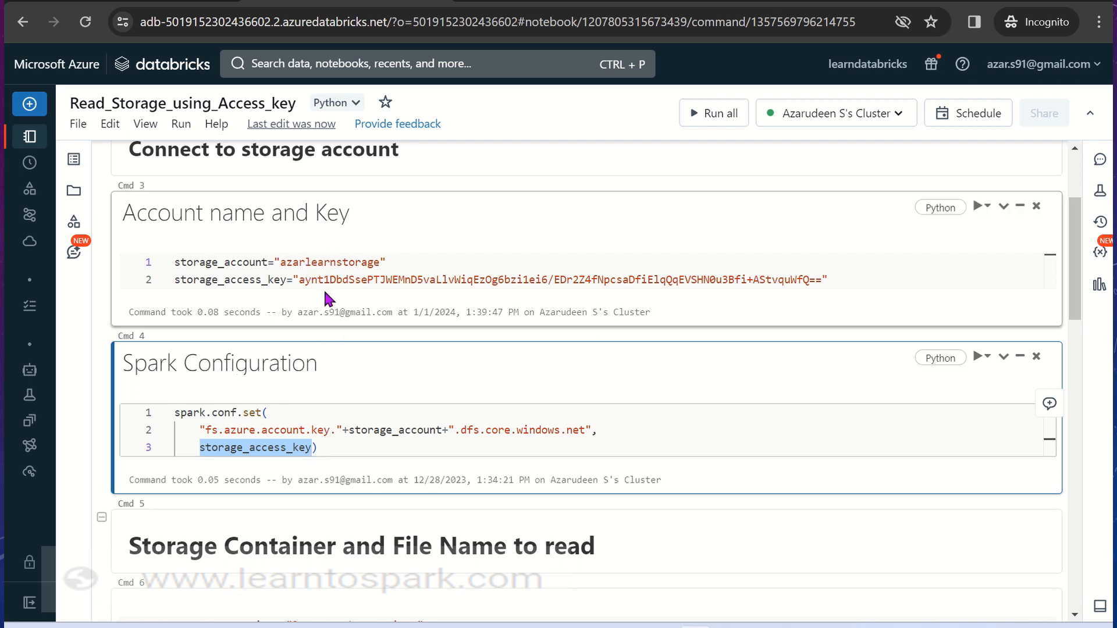
mouse_move(347, 469)
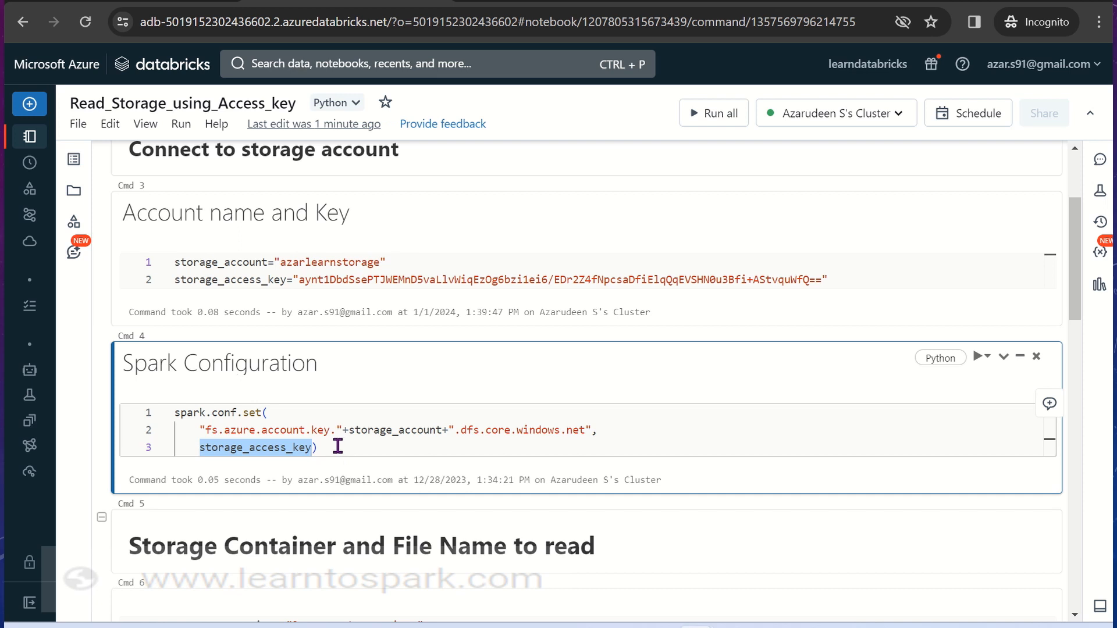
left_click(317, 447)
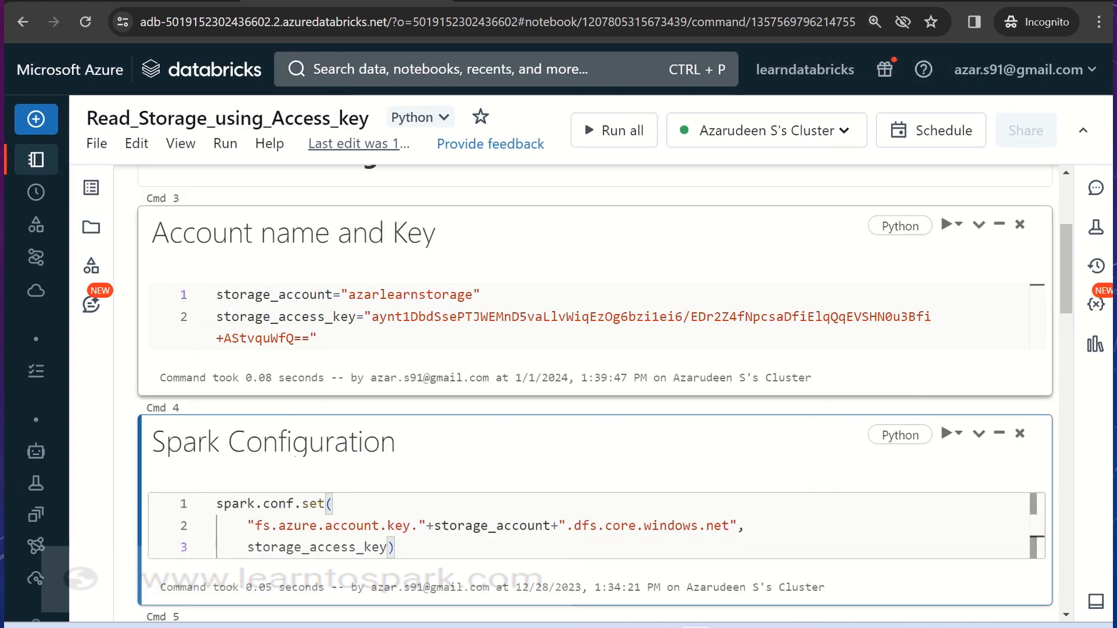
scroll("down", 3)
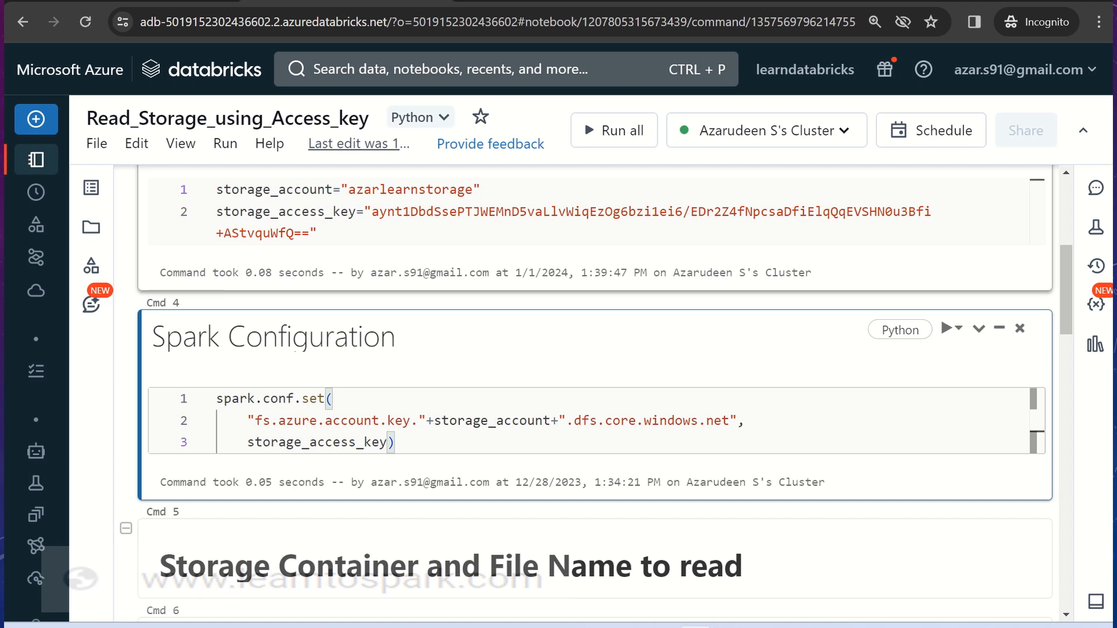
mouse_move(899, 396)
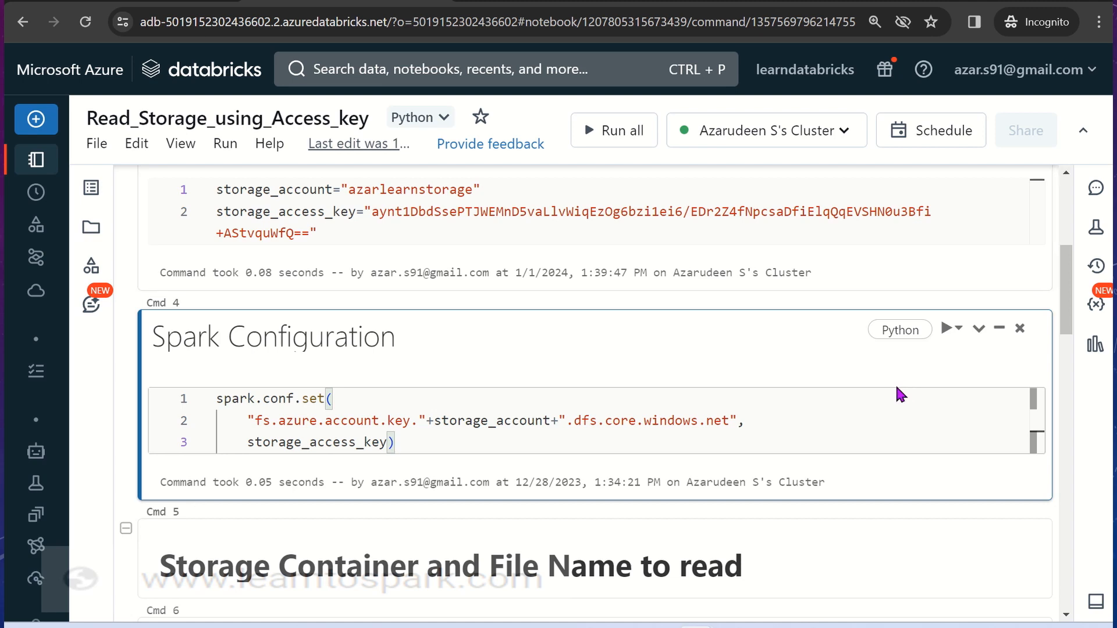
mouse_move(1061, 346)
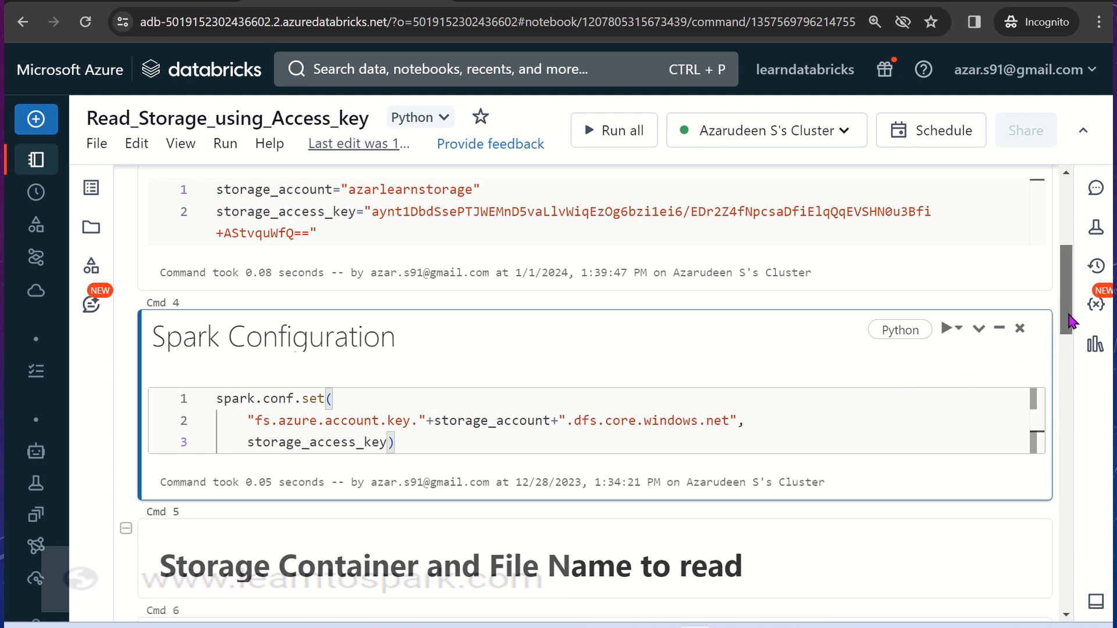
Scroll past the Spark Configuration cell and switch to the Azure Portal tab
scroll("down", 3)
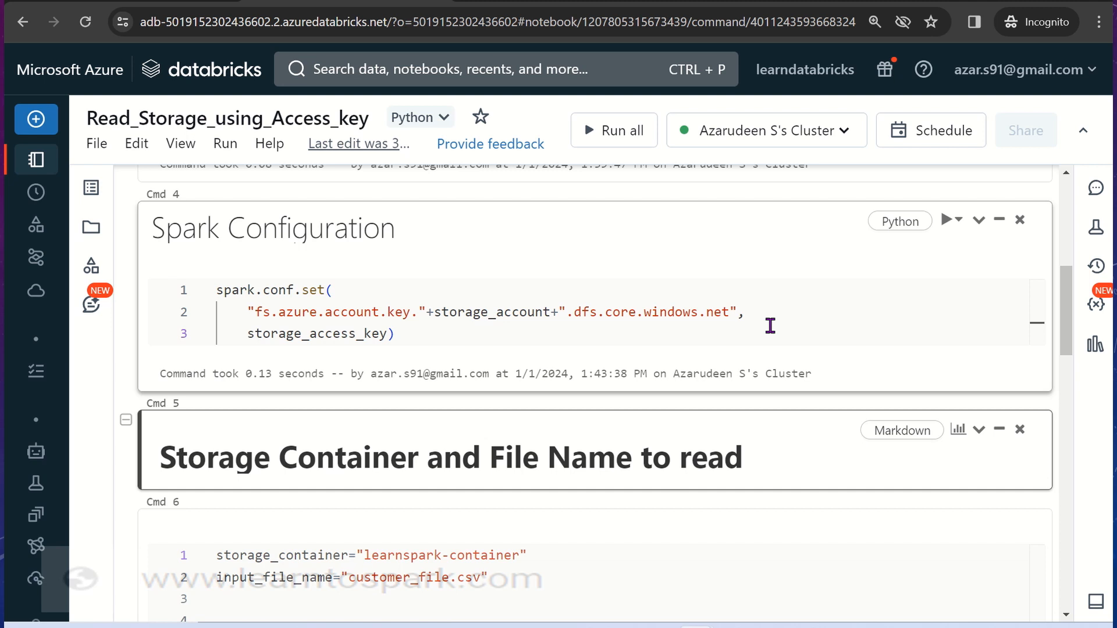
mouse_move(795, 510)
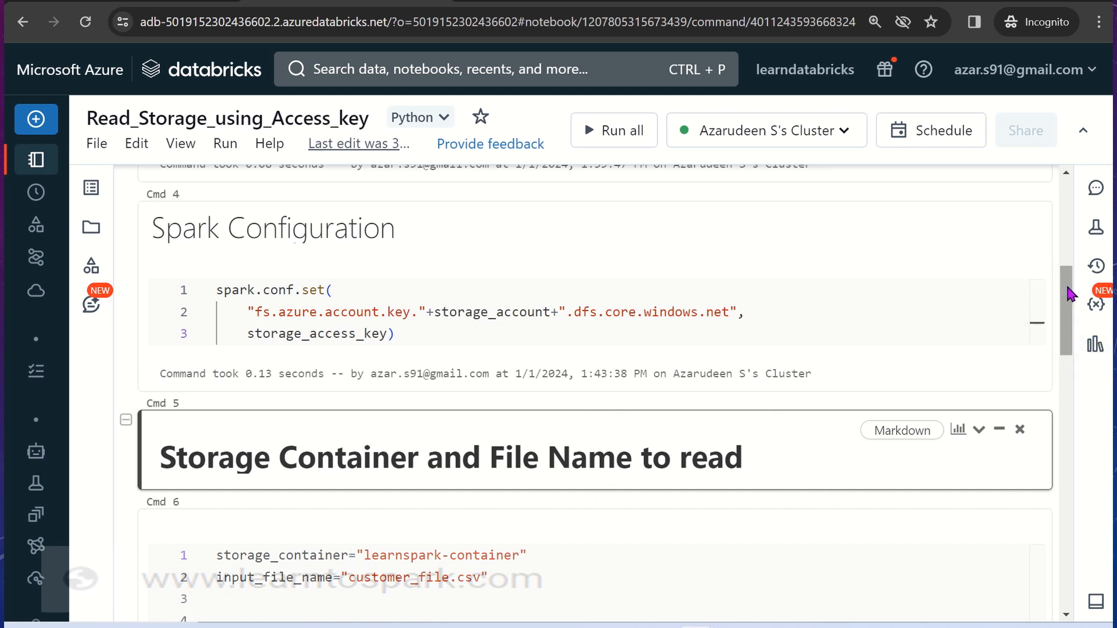
scroll("down", 3)
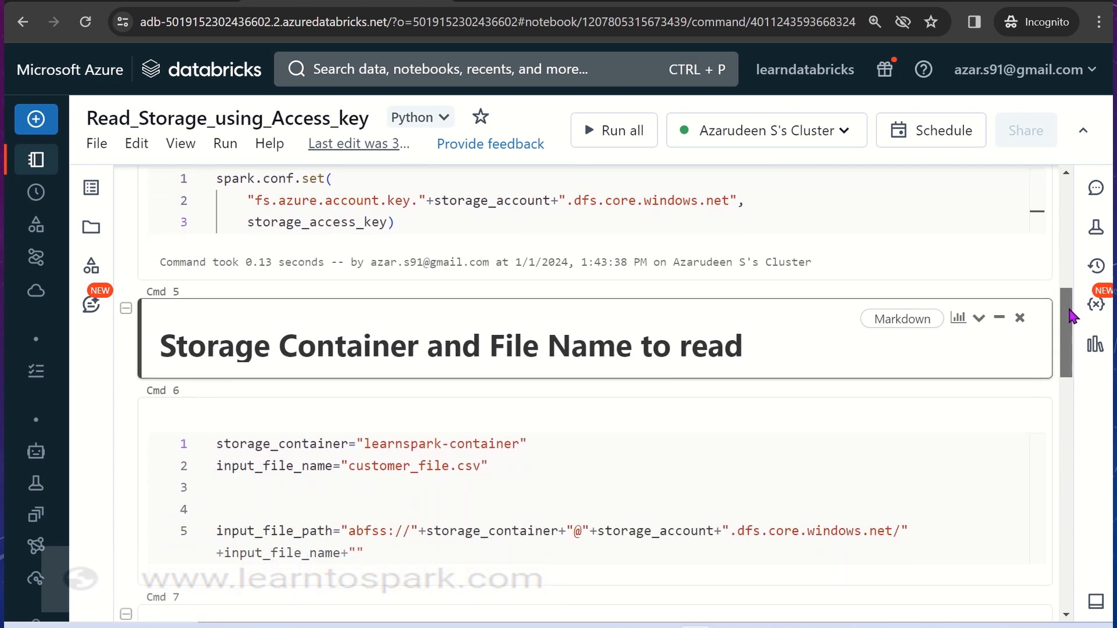
left_click(409, 484)
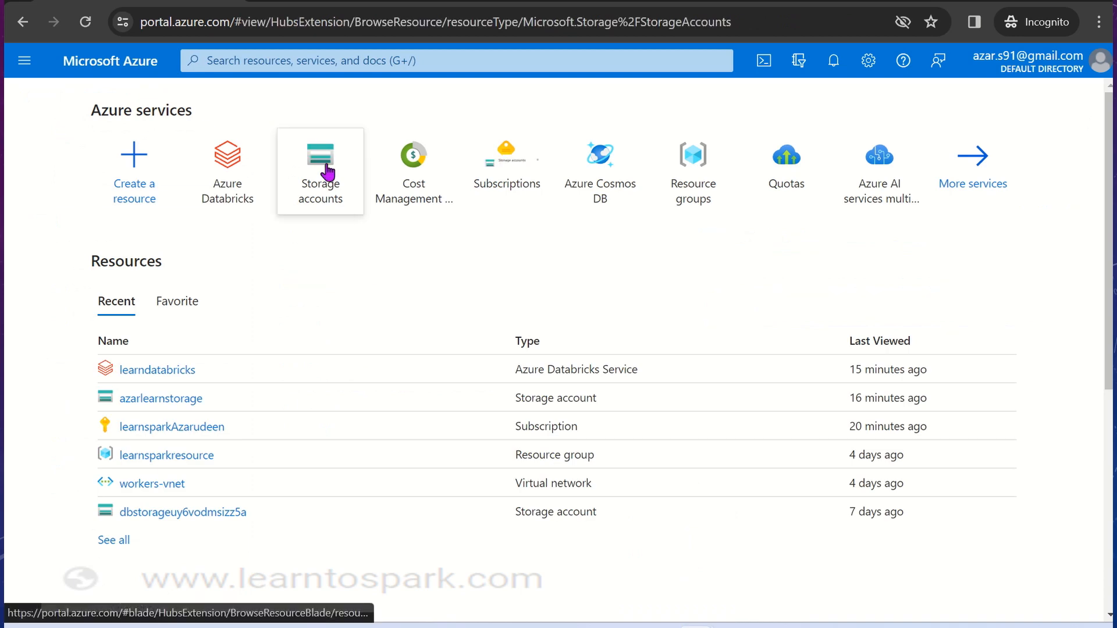
Go to azarlearnstorage's Containers list under Data storage
left_click(320, 171)
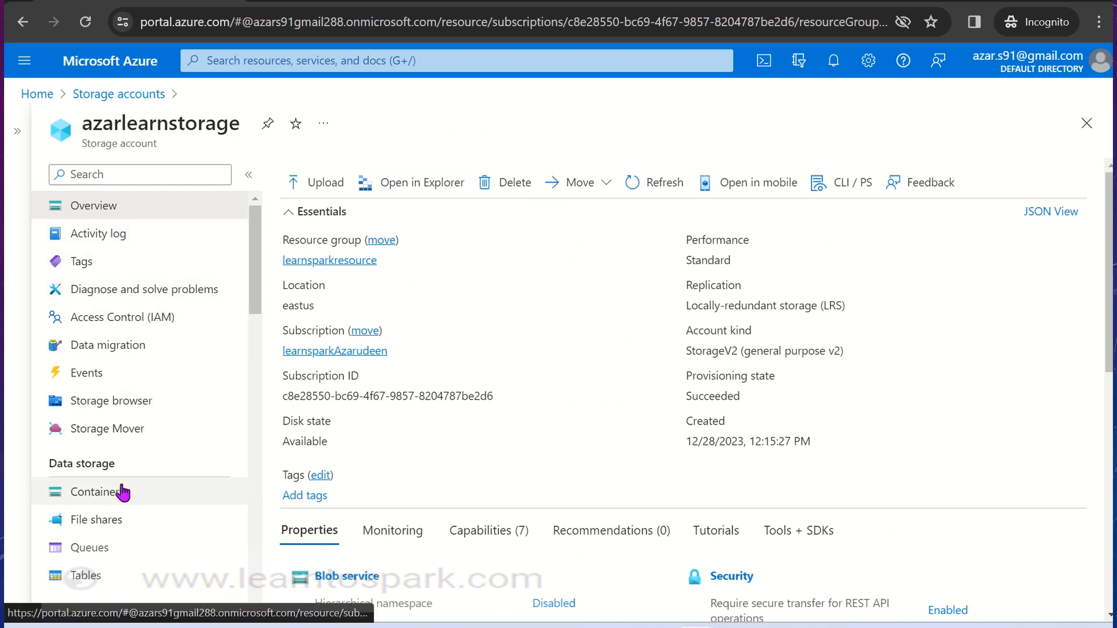
left_click(96, 491)
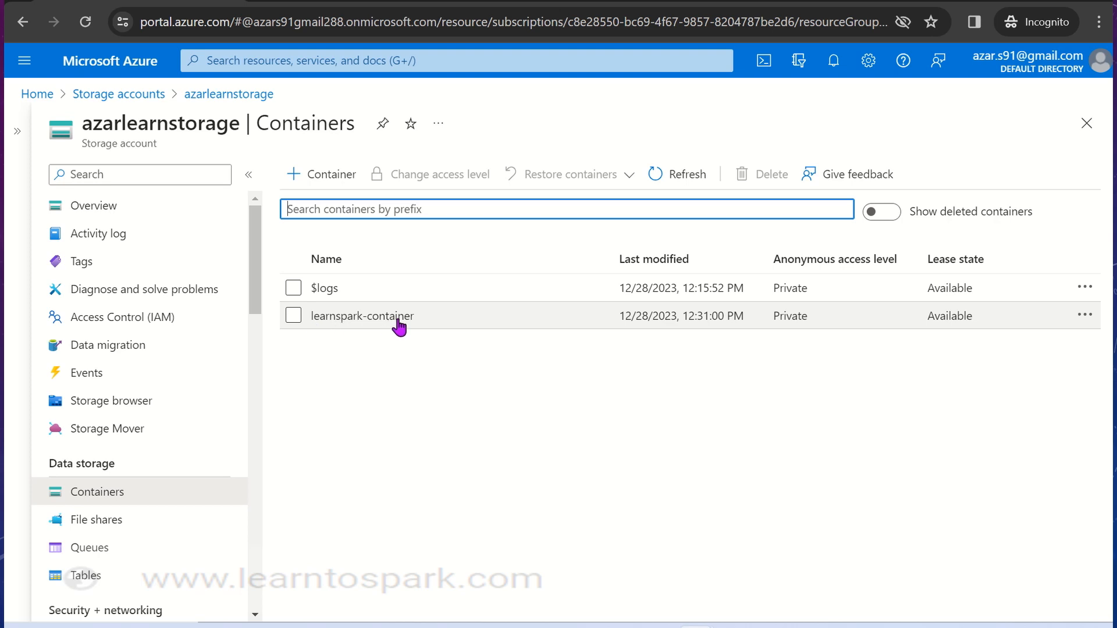
Check customer_file.csv inside learnspark-container, then return to the Databricks tab
left_click(362, 316)
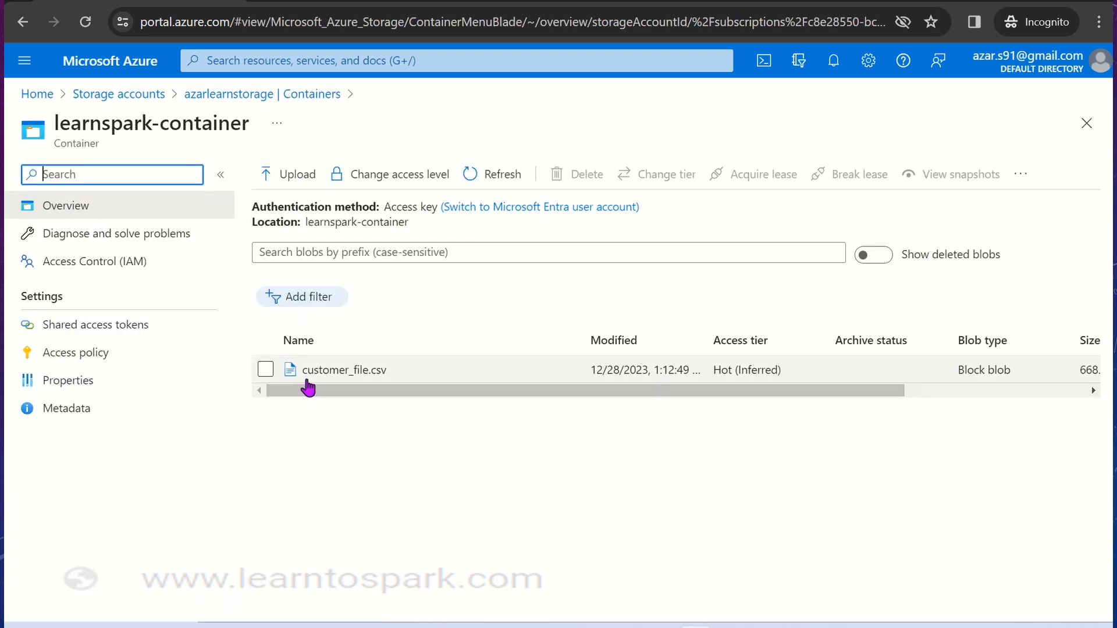
mouse_move(363, 386)
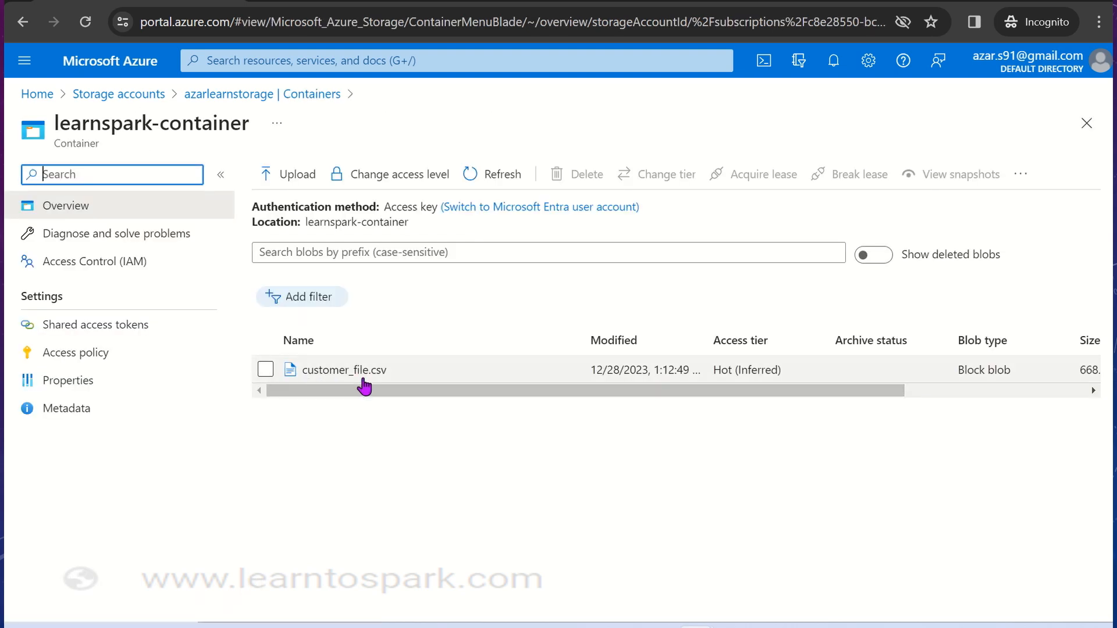
mouse_move(436, 399)
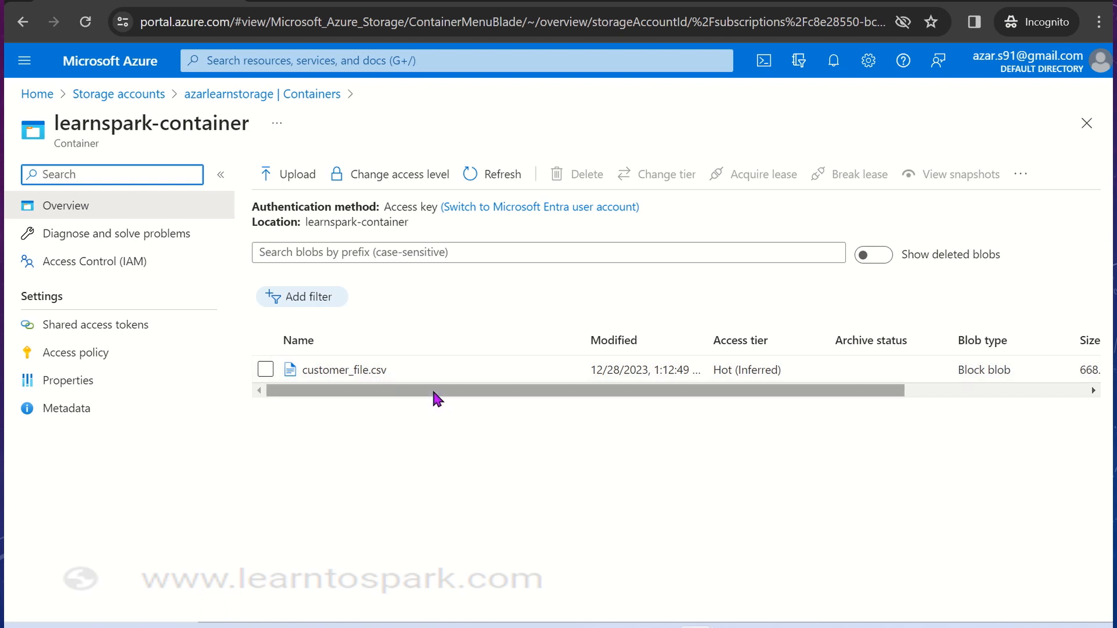
scroll("right", 3)
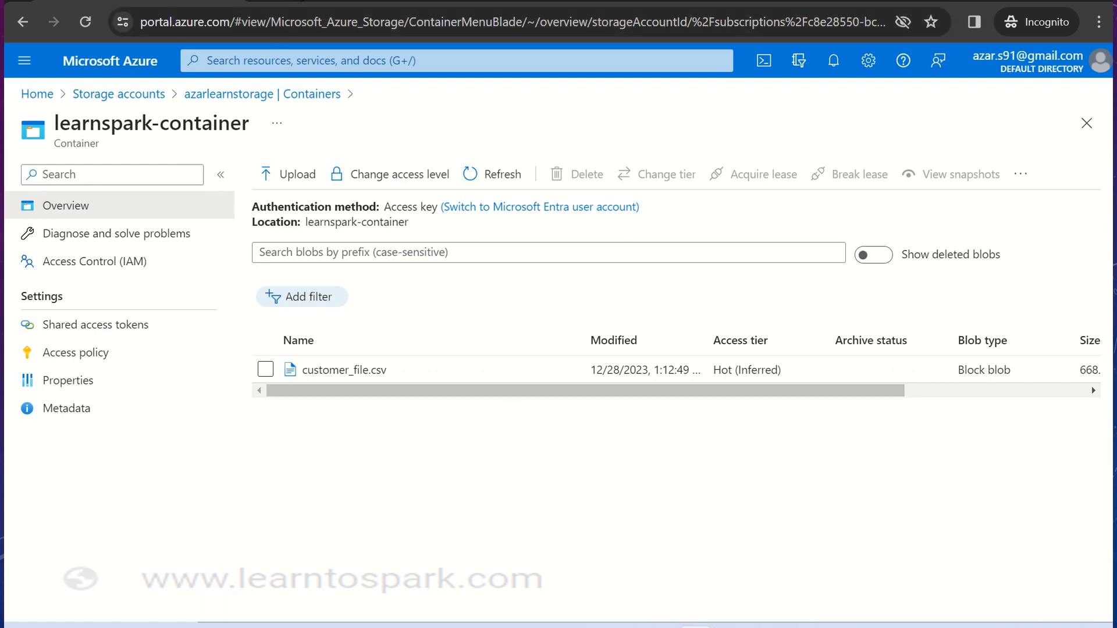
left_click(456, 21)
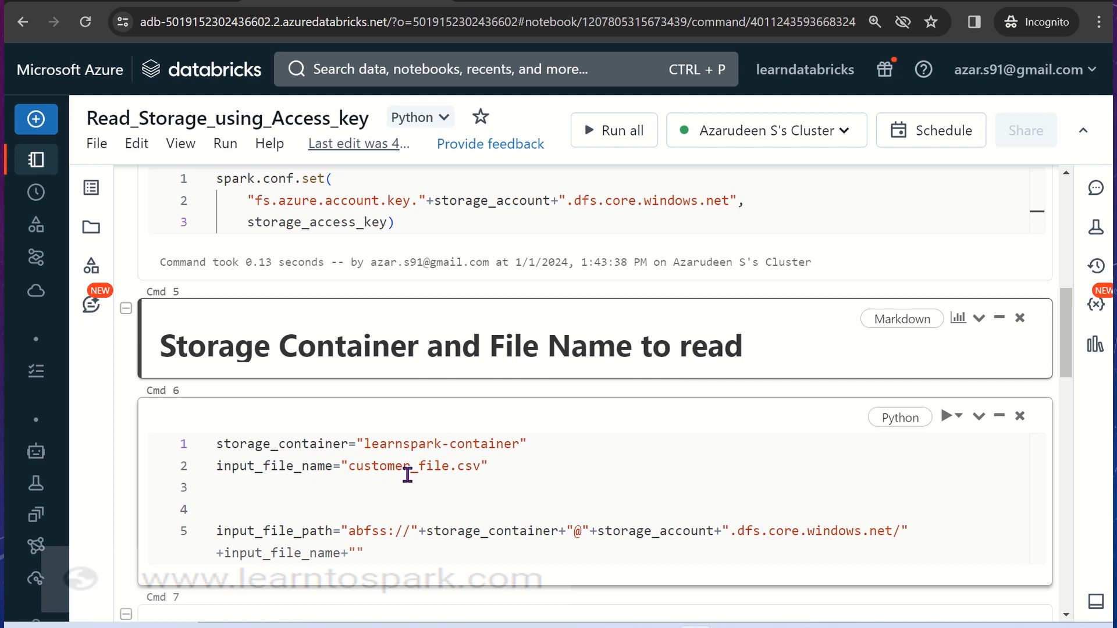
mouse_move(498, 507)
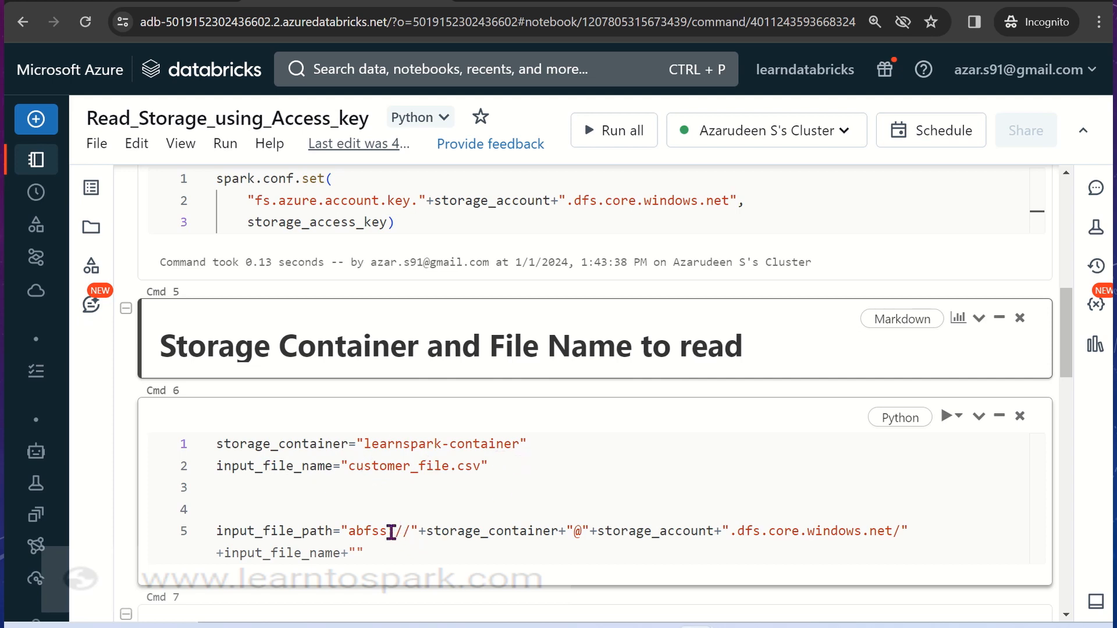
Highlight the abfss prefix in Cmd 6's input file path and move down the notebook
double_click(369, 530)
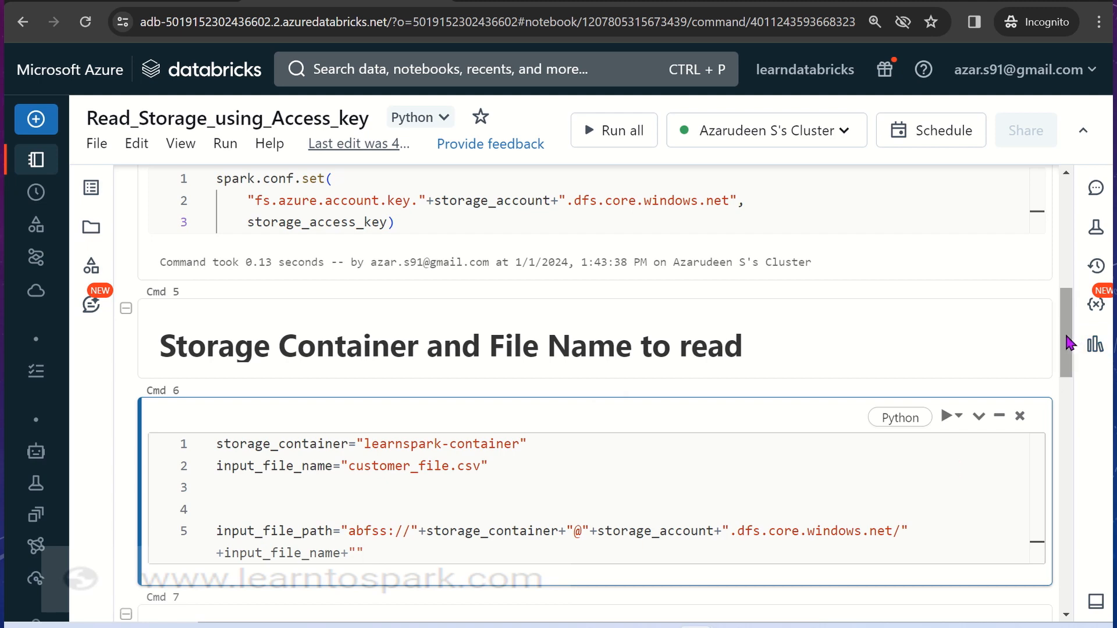
scroll("down", 3)
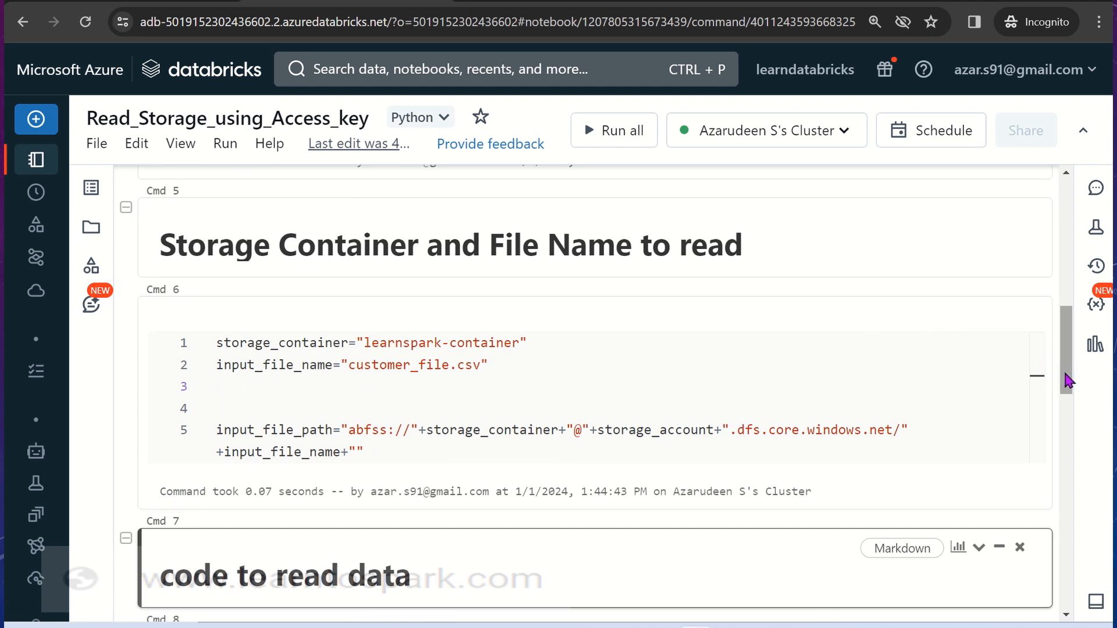
Scroll down to the read-data cell below Cmd 6
scroll("down", 3)
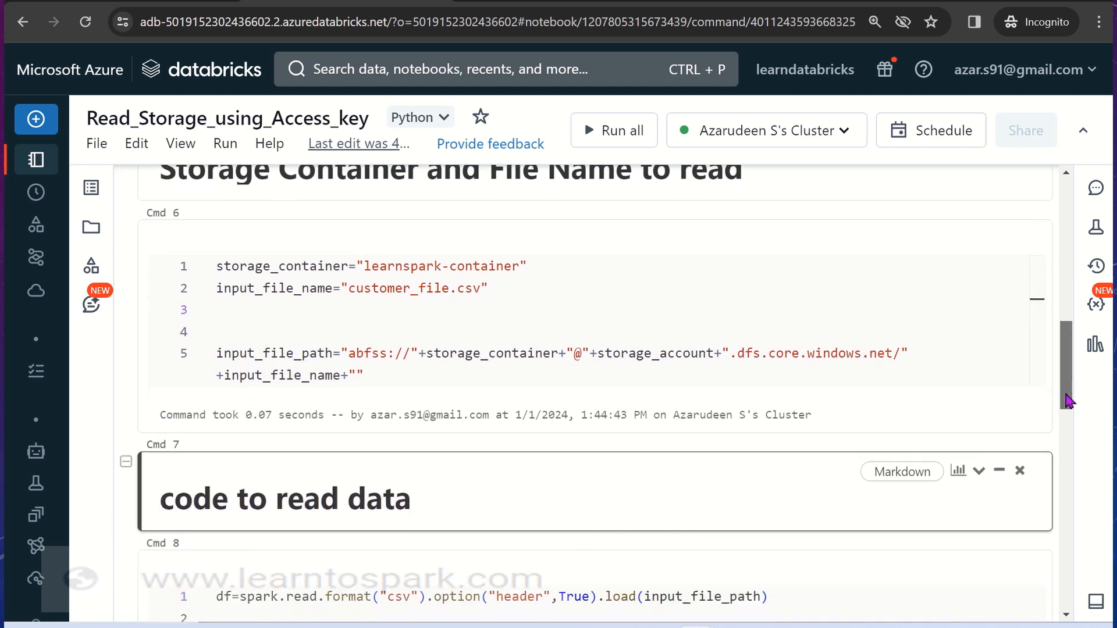
scroll("down", 3)
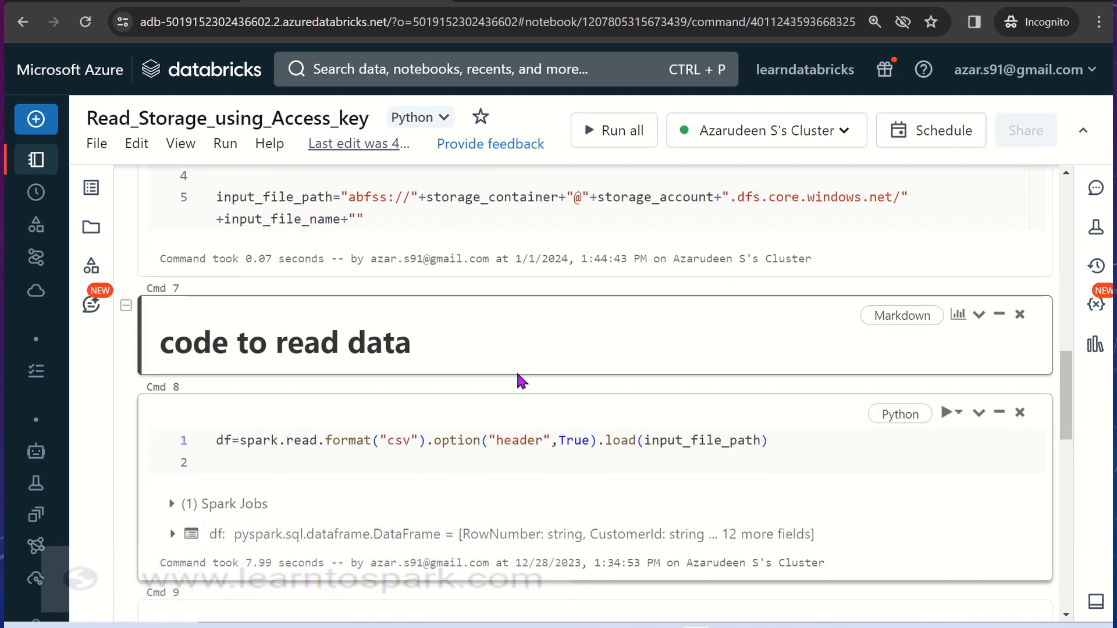
mouse_move(627, 453)
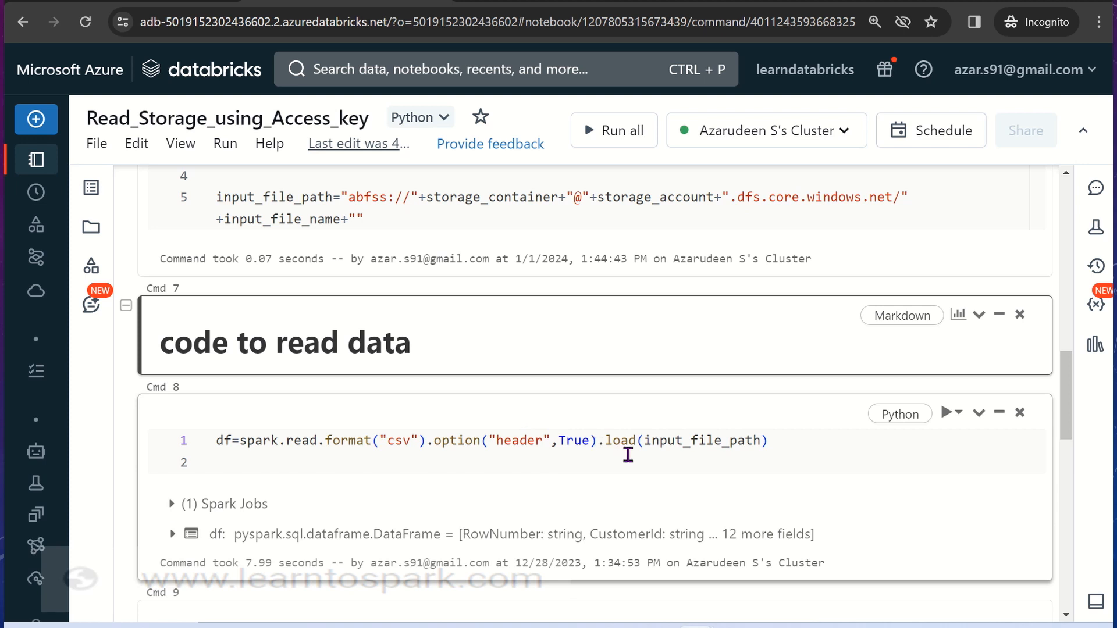
mouse_move(670, 449)
type("input_file_path")
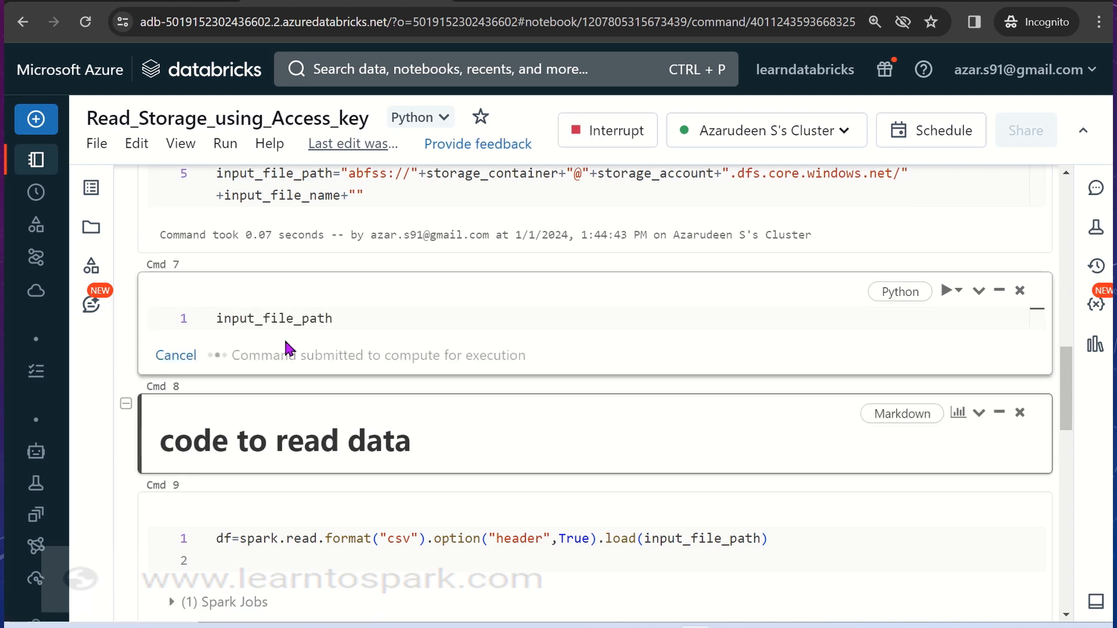
Review the printed abfss path to customer_file.csv in learnspark-container on azarlearnstorage
left_click(951, 289)
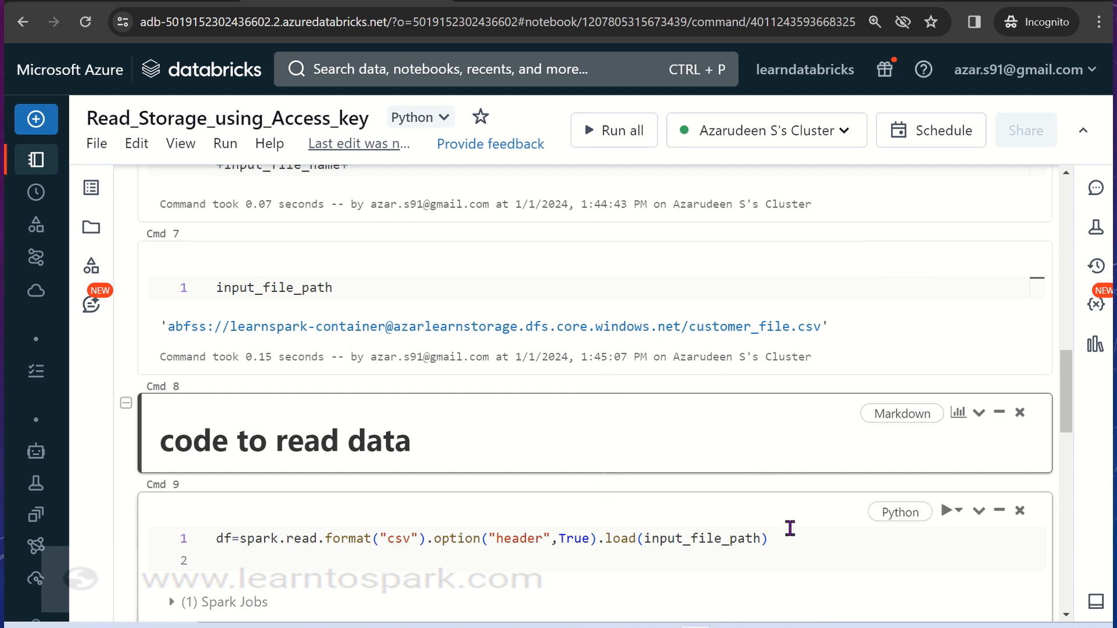
scroll("down", 3)
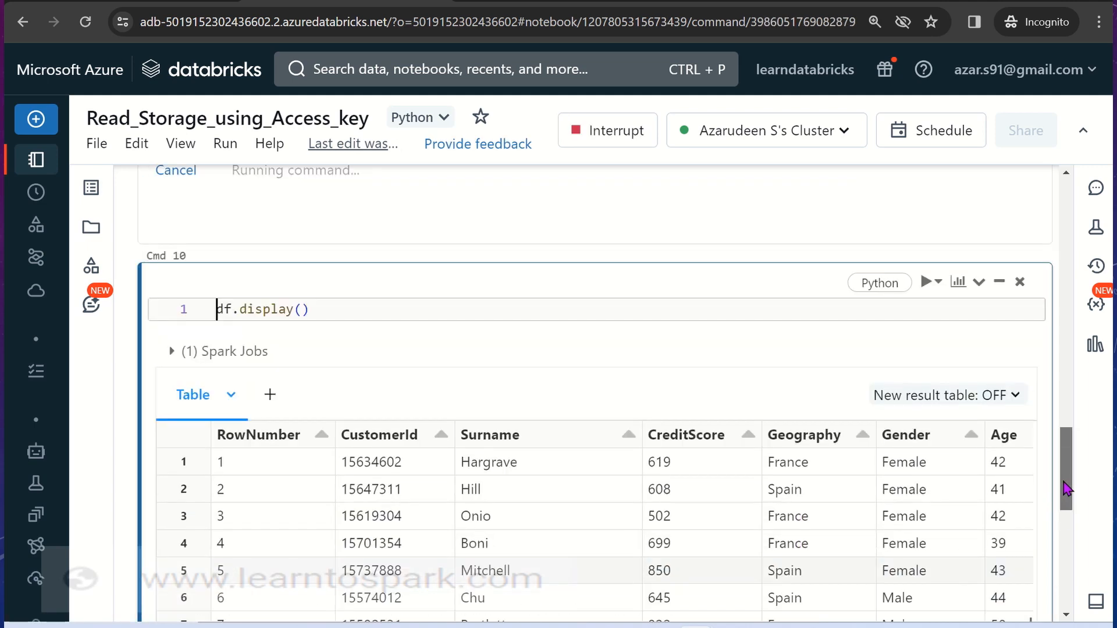
Scroll through the notebook to review the 10,000-row customer table and the CSV read command
scroll("up", 3)
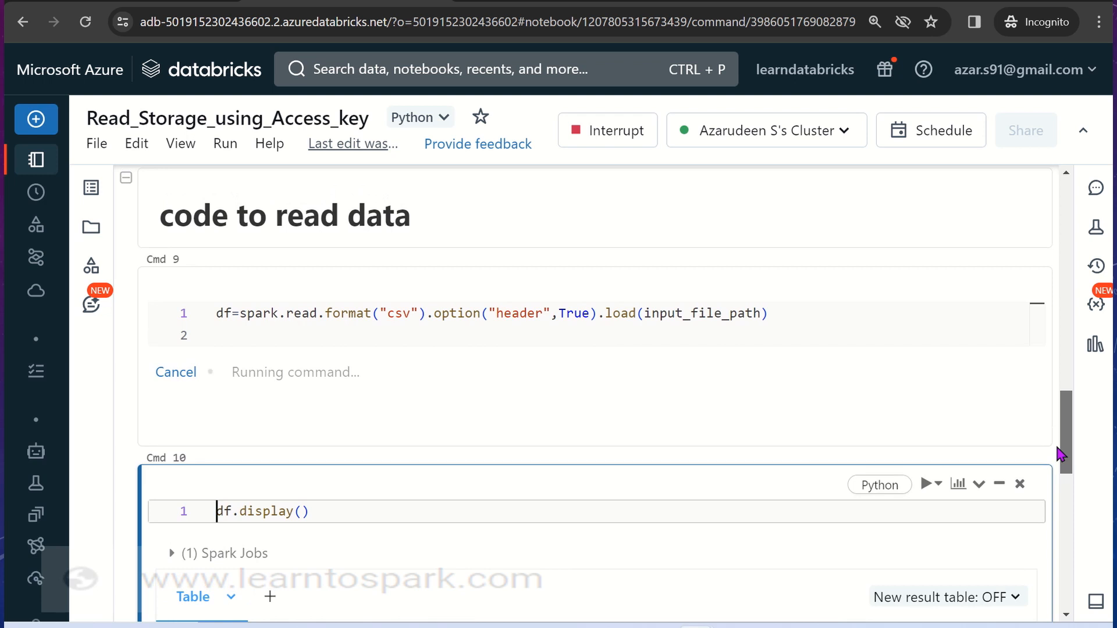
scroll("down", 3)
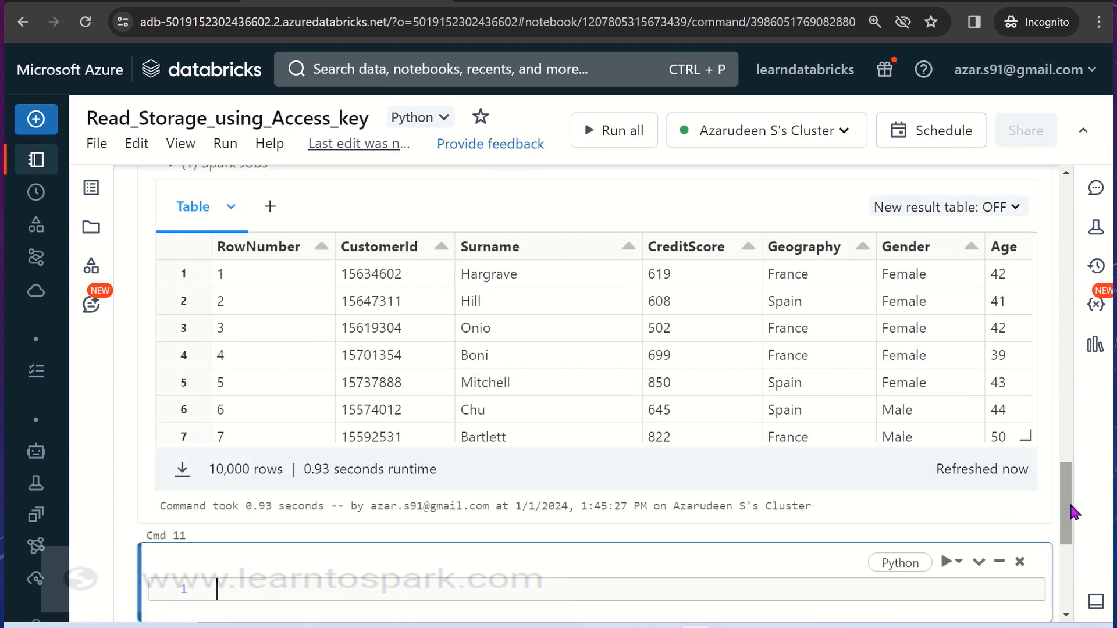
scroll("up", 3)
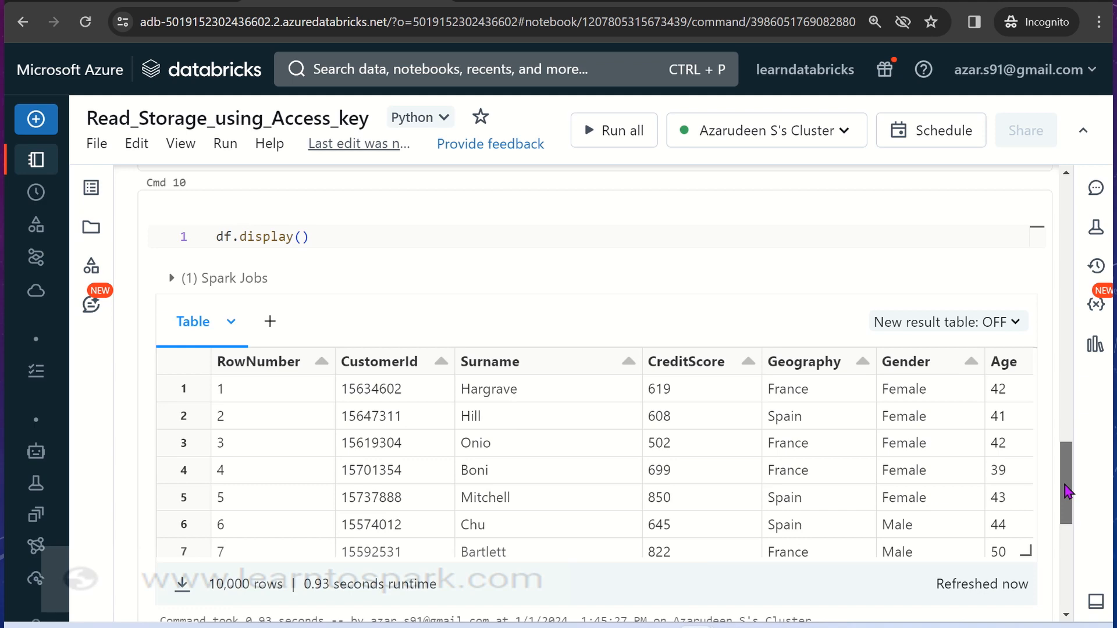
scroll("up", 3)
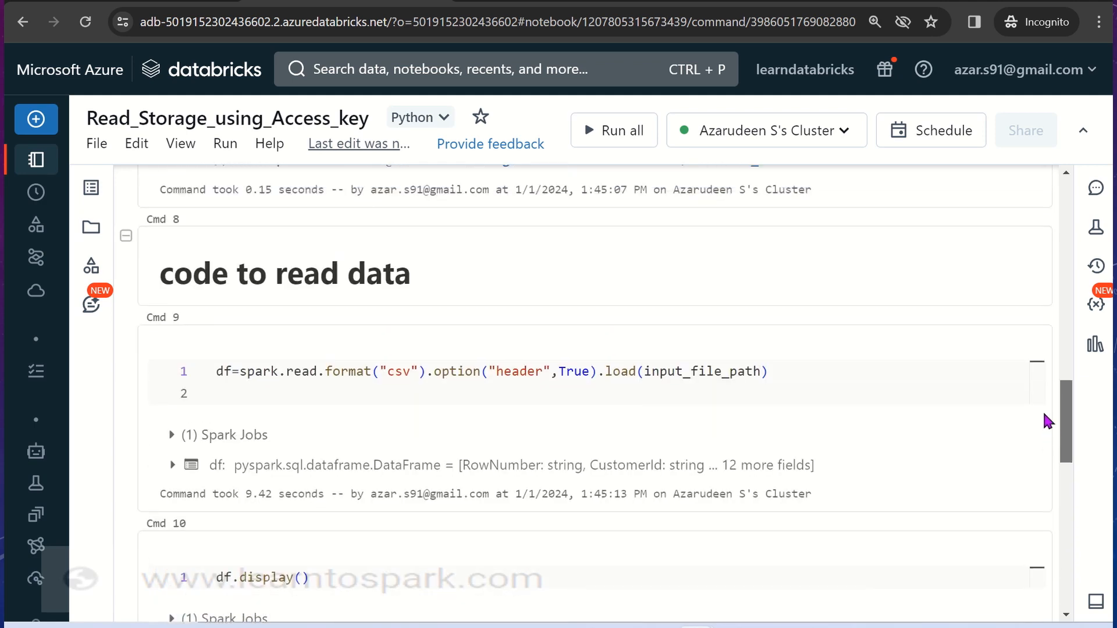
scroll("up", 3)
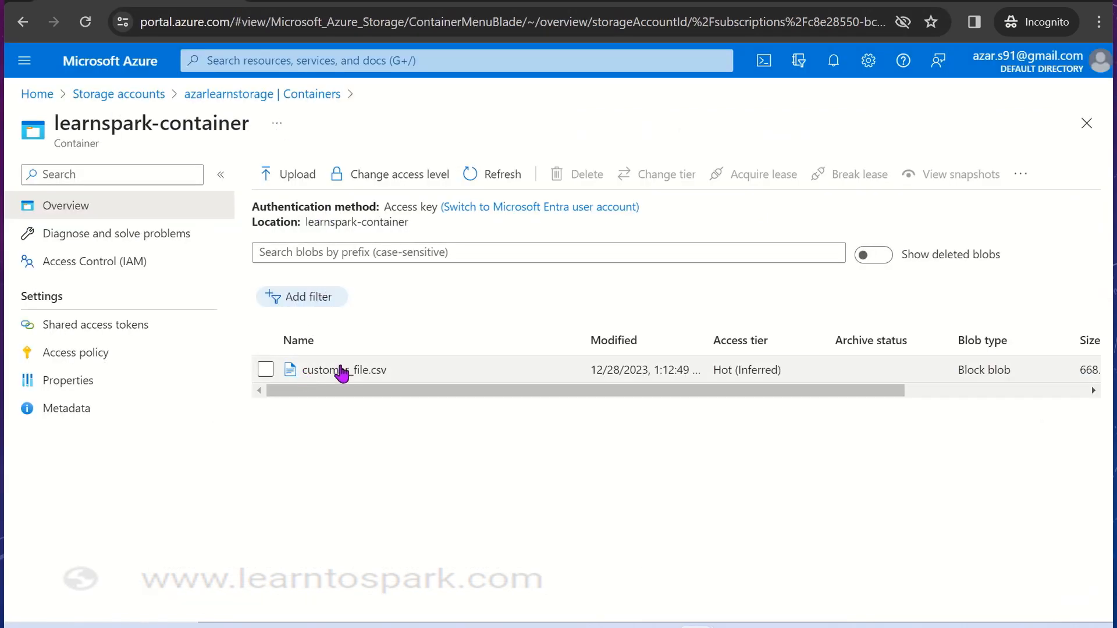
mouse_move(203, 147)
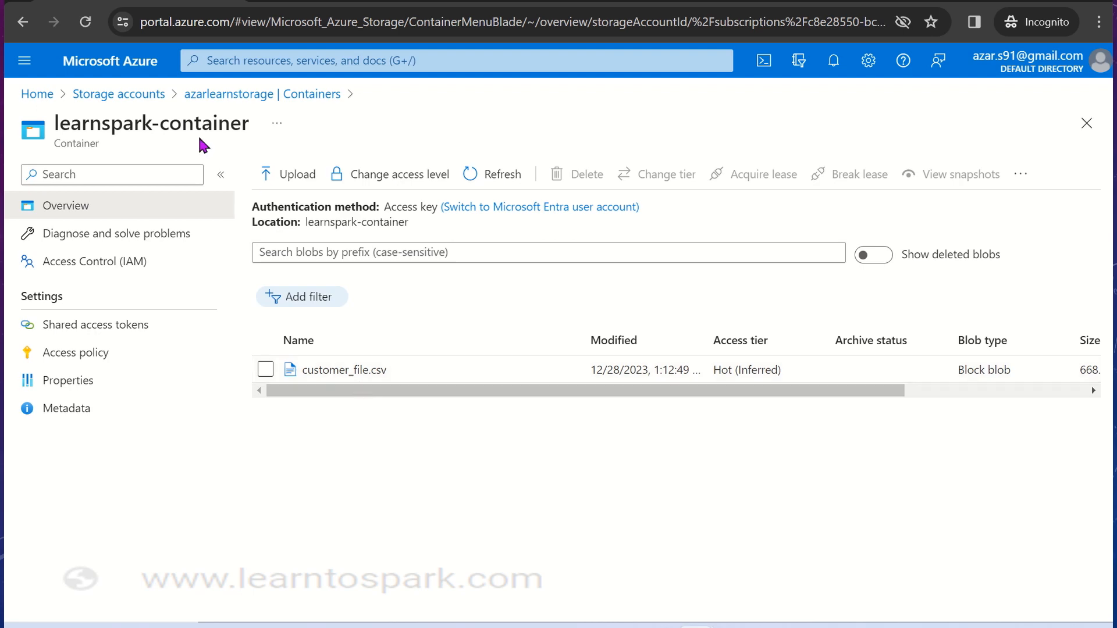
mouse_move(315, 7)
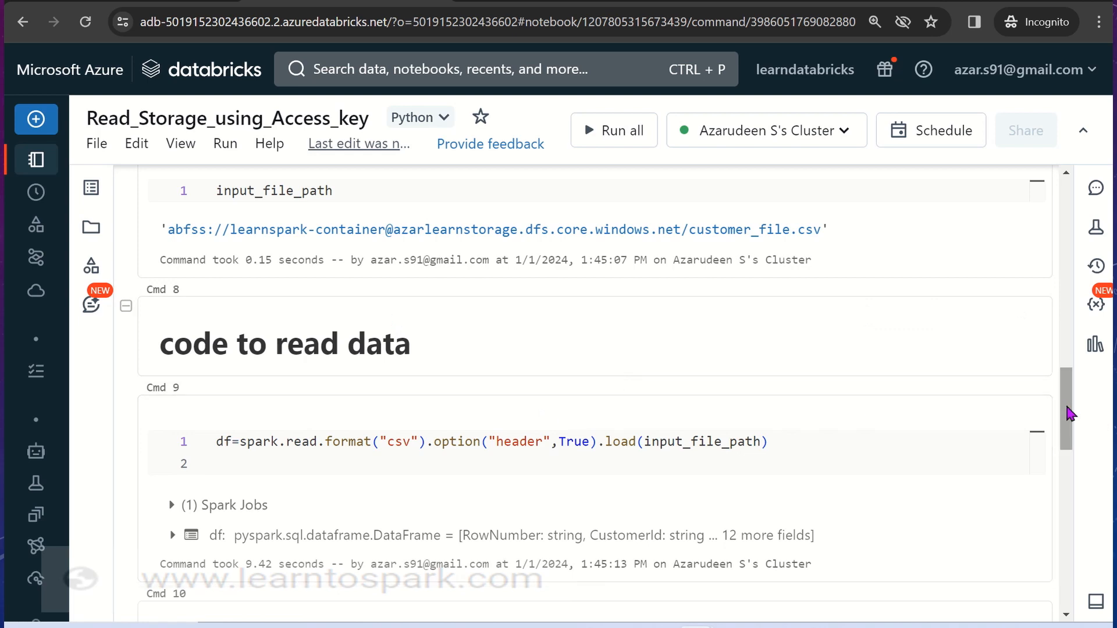
scroll("up", 3)
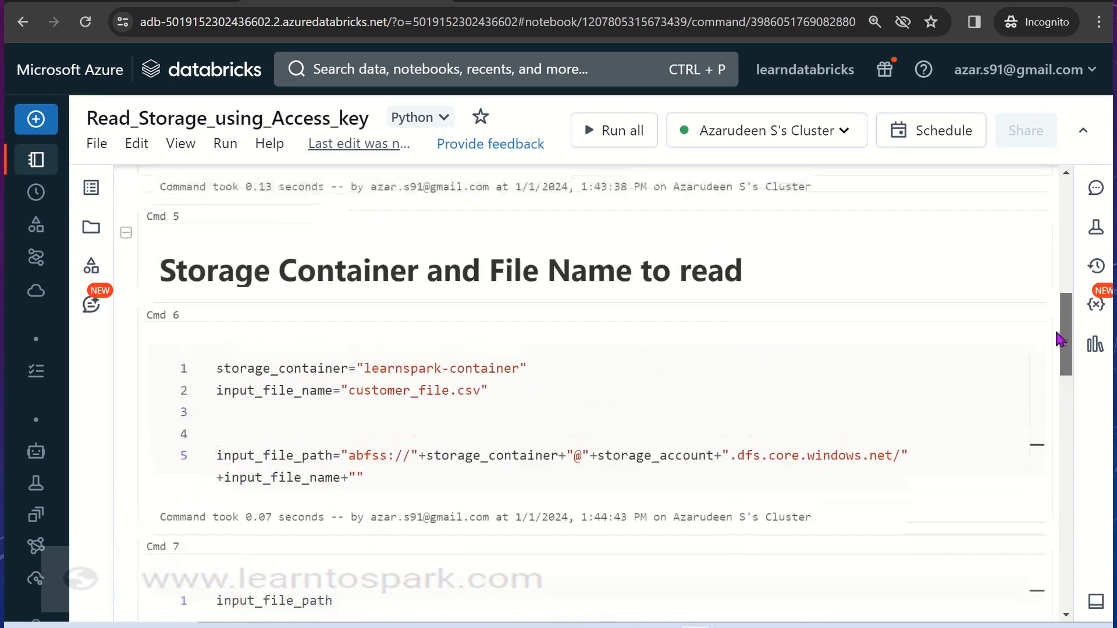
scroll("up", 3)
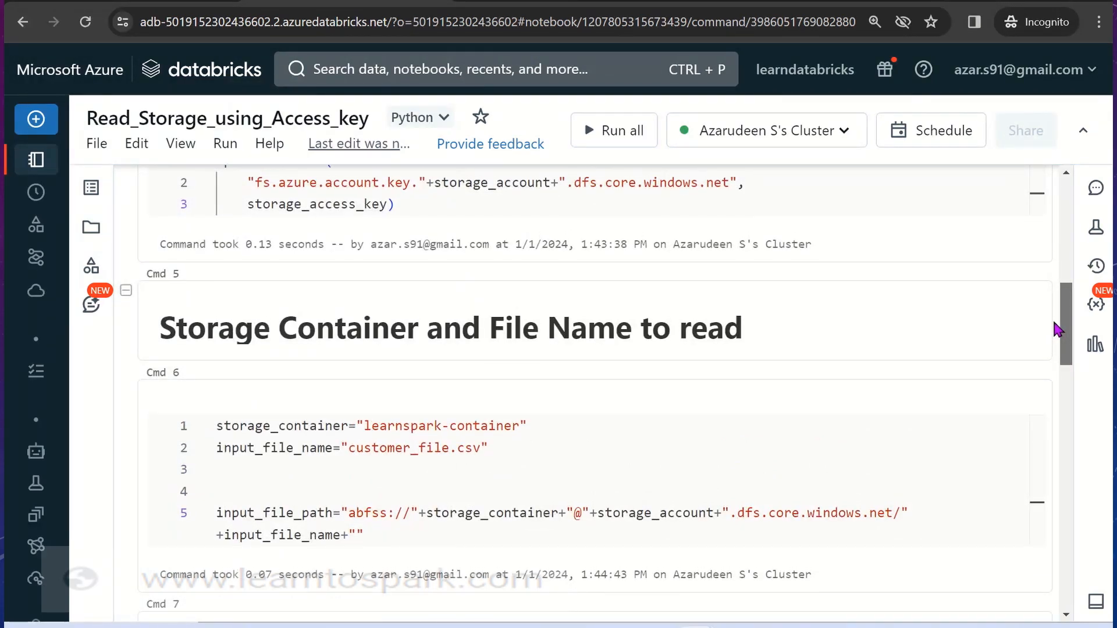
scroll("up", 3)
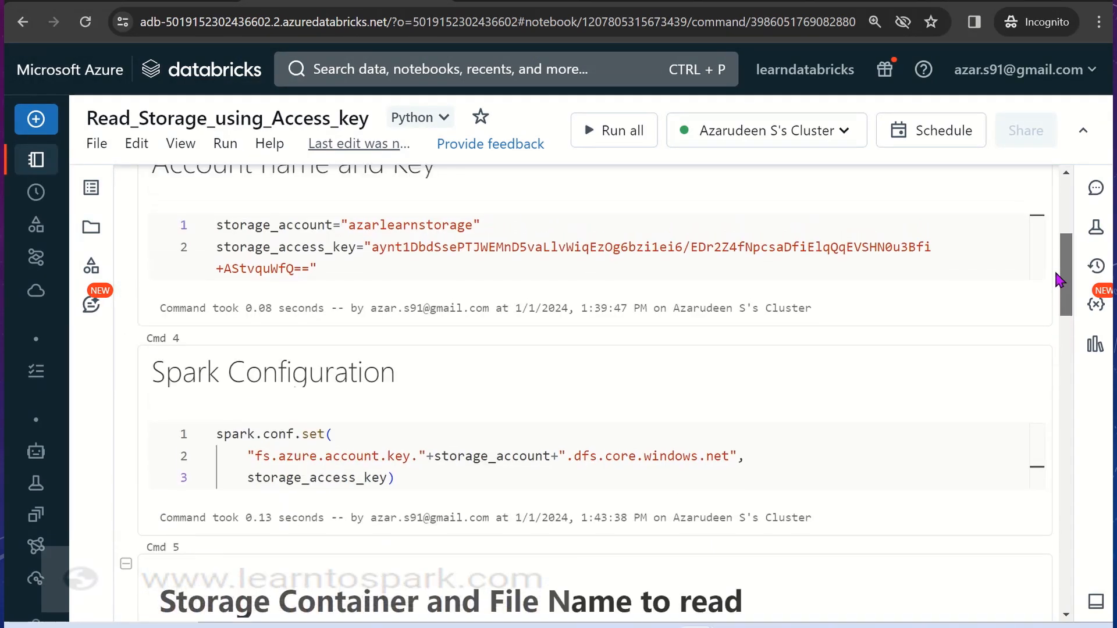
scroll("down", 3)
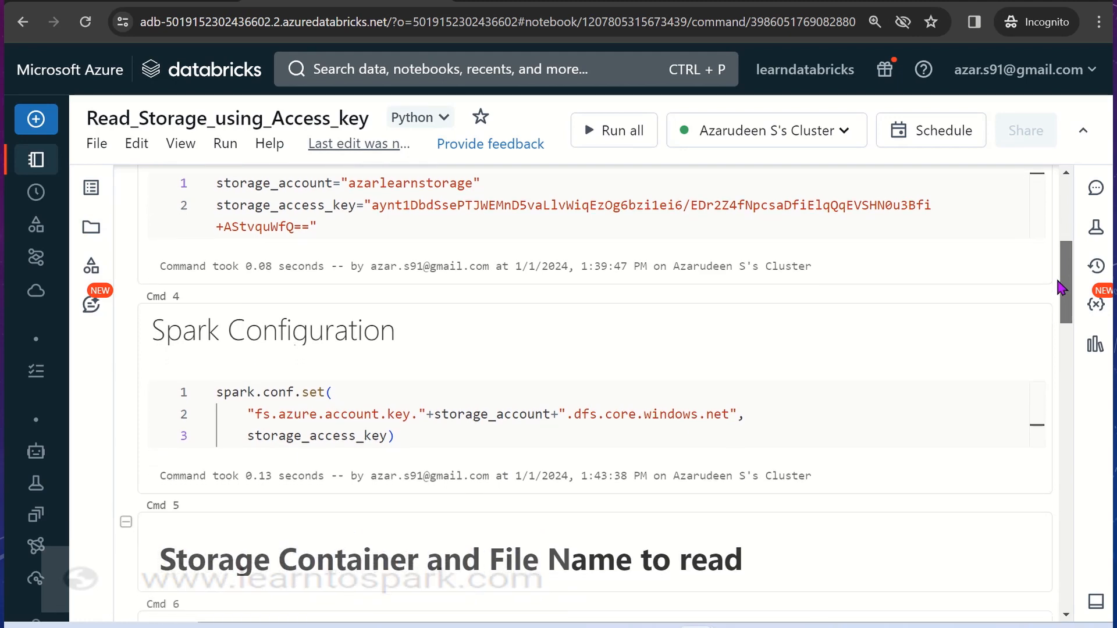
scroll("down", 3)
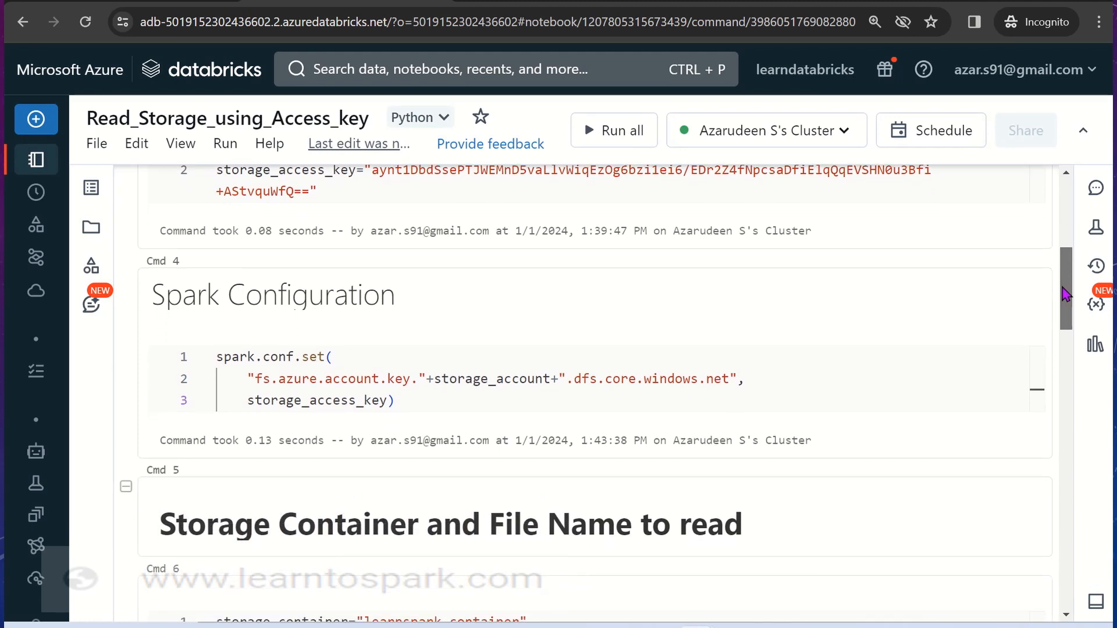
scroll("down", 3)
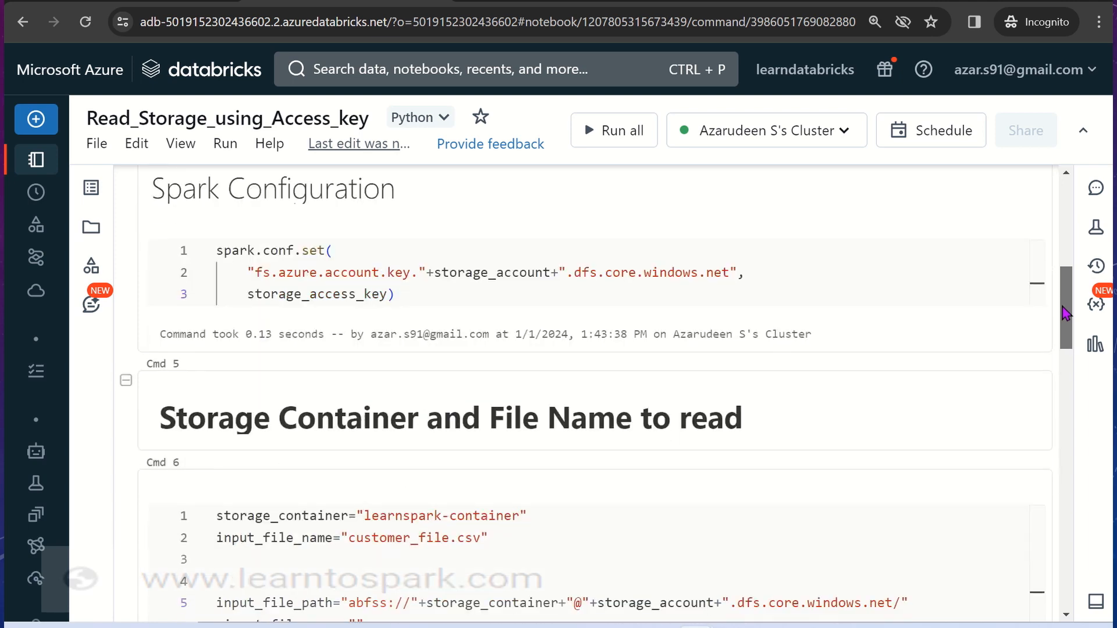
scroll("down", 3)
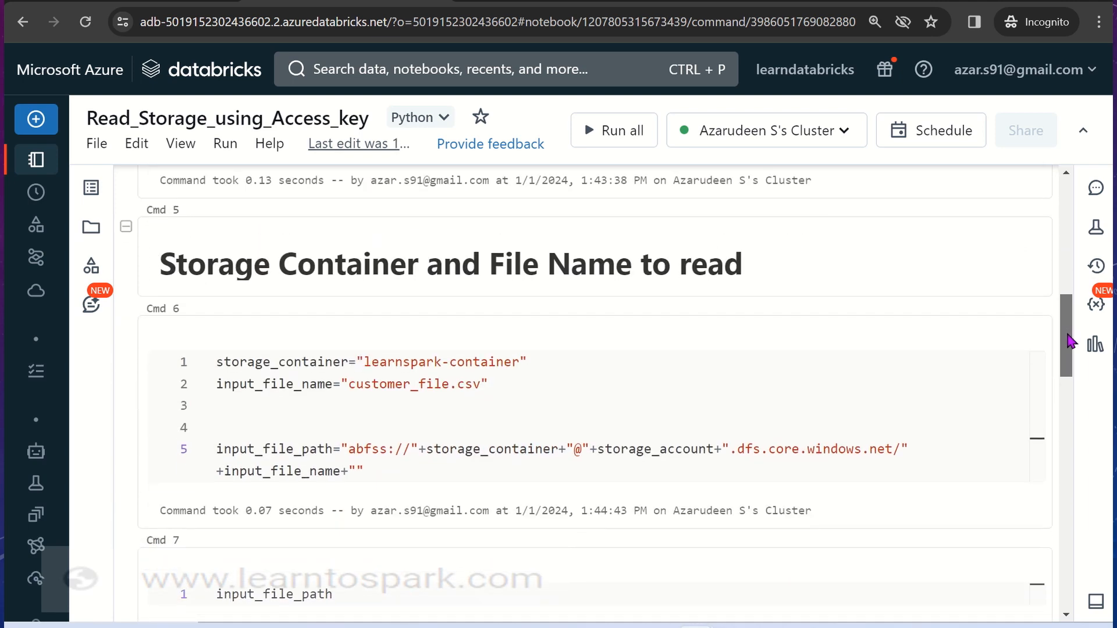
scroll("down", 3)
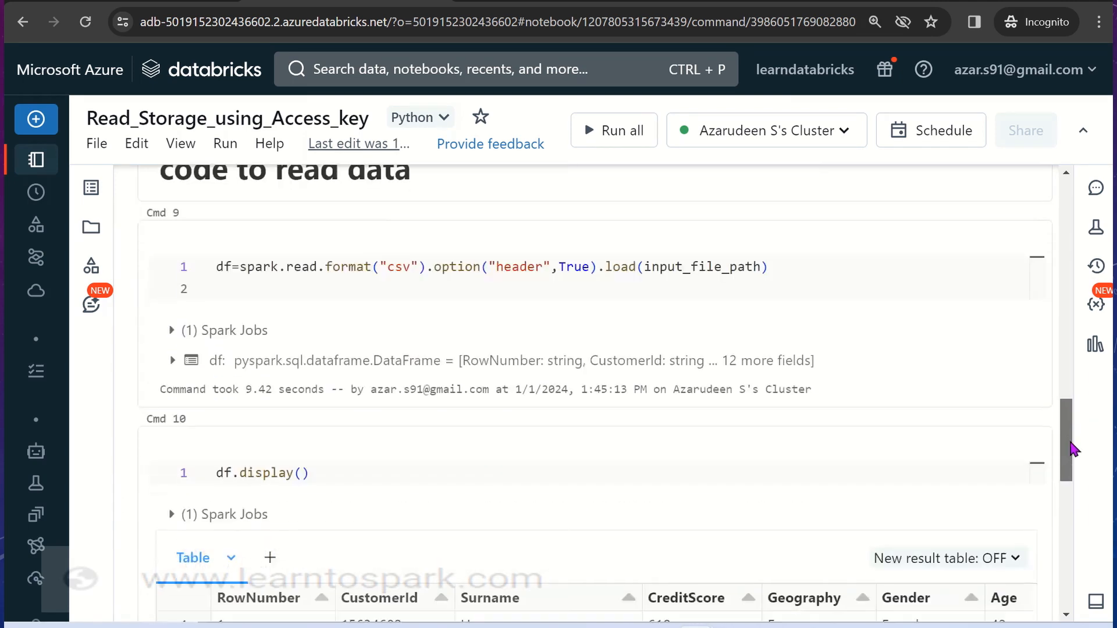
scroll("down", 3)
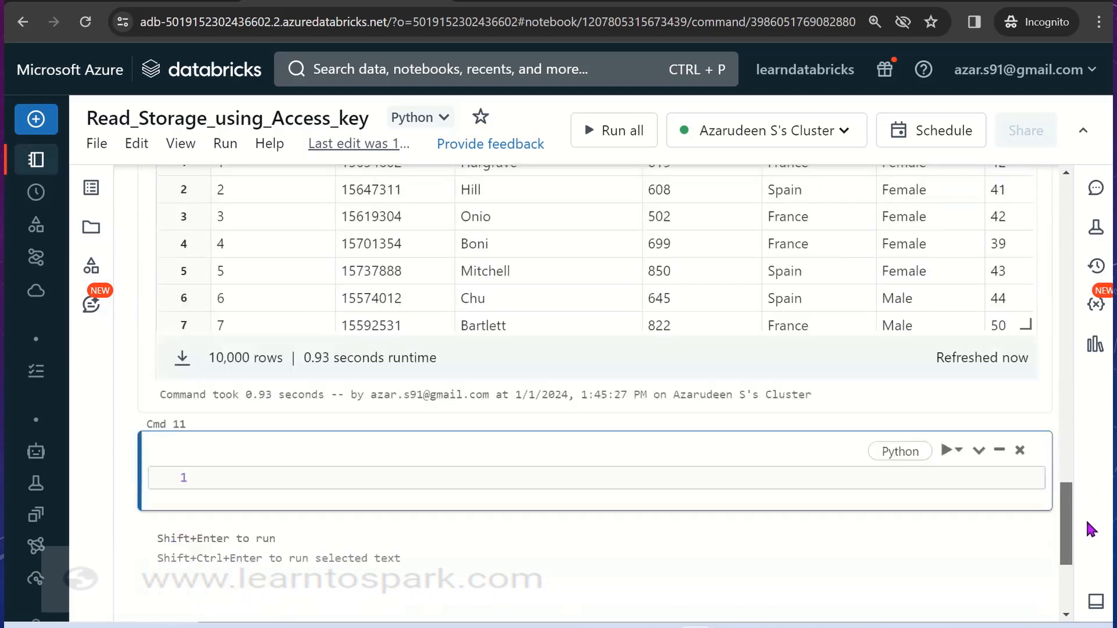
scroll("down", 3)
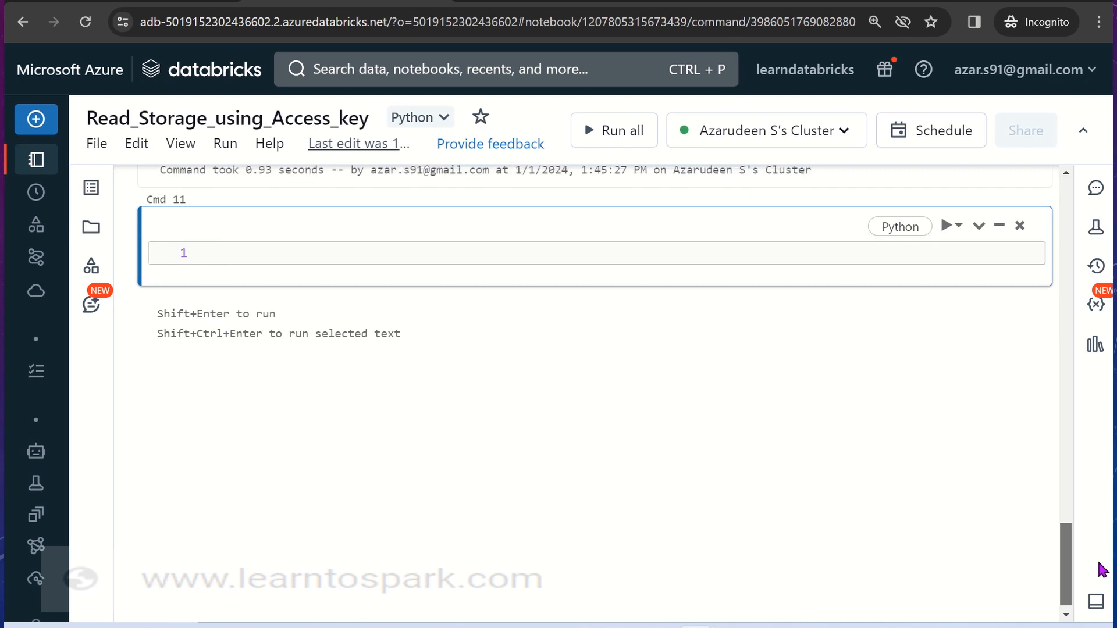
mouse_move(843, 335)
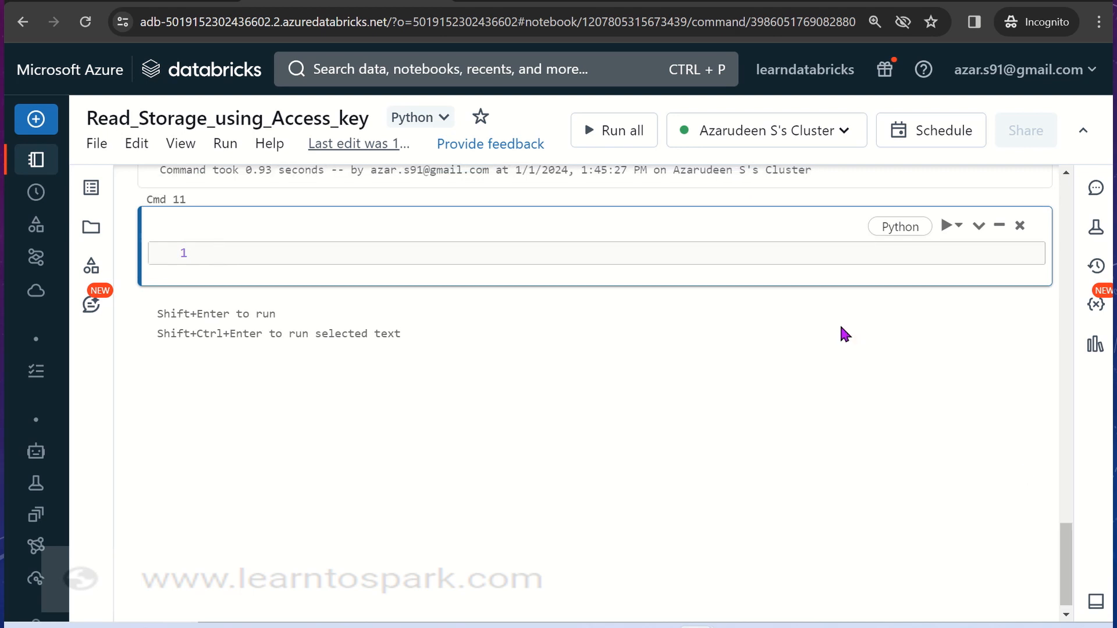
mouse_move(763, 340)
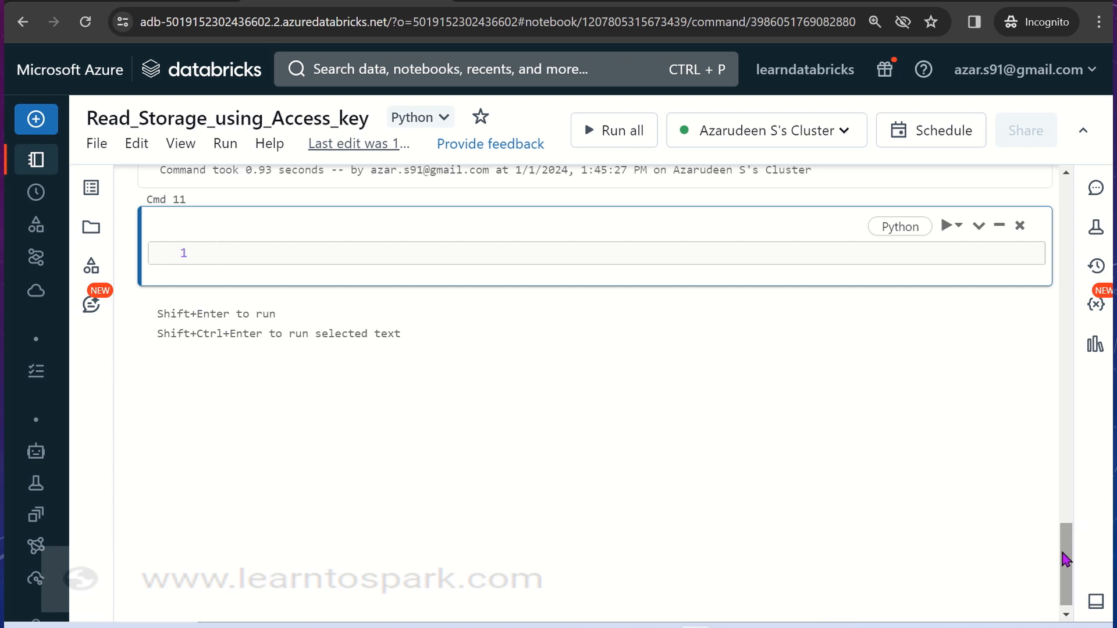
scroll("up", 3)
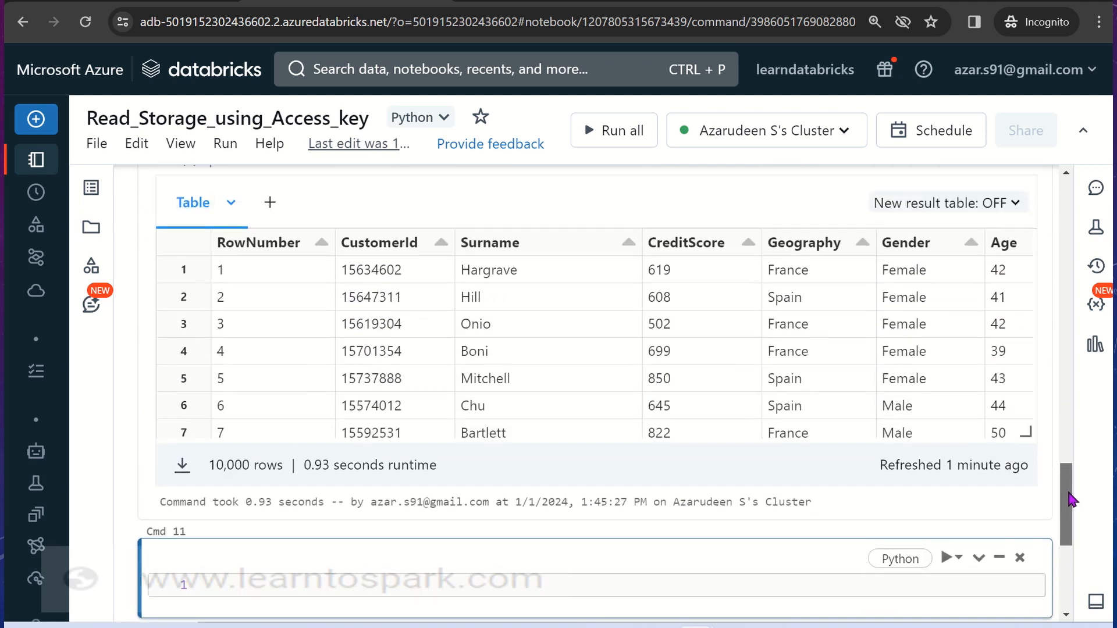
scroll("up", 3)
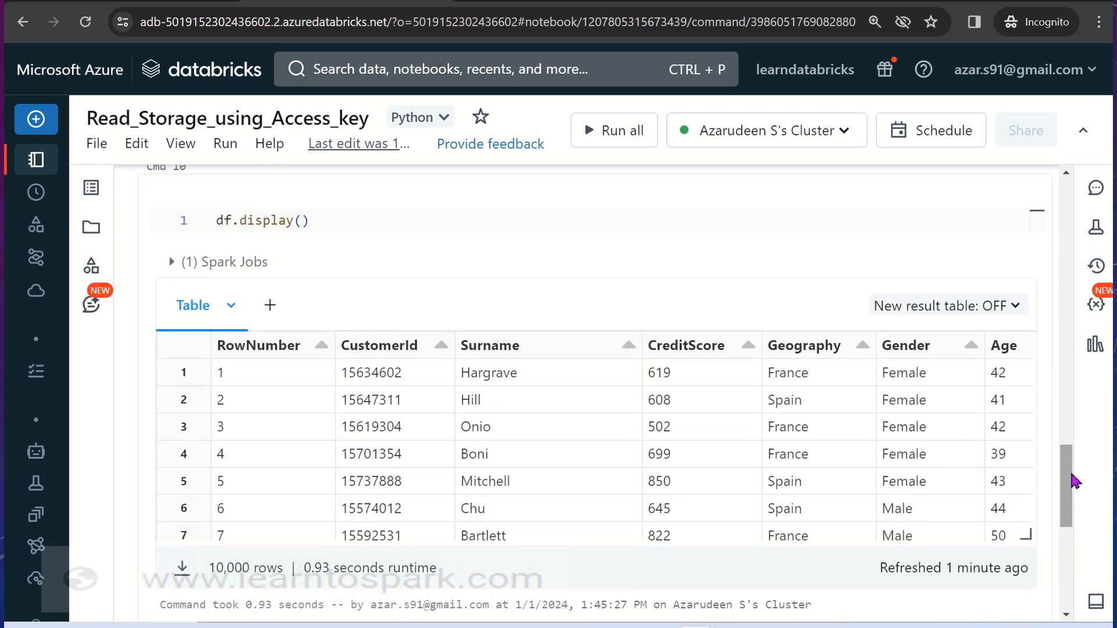
mouse_move(875, 456)
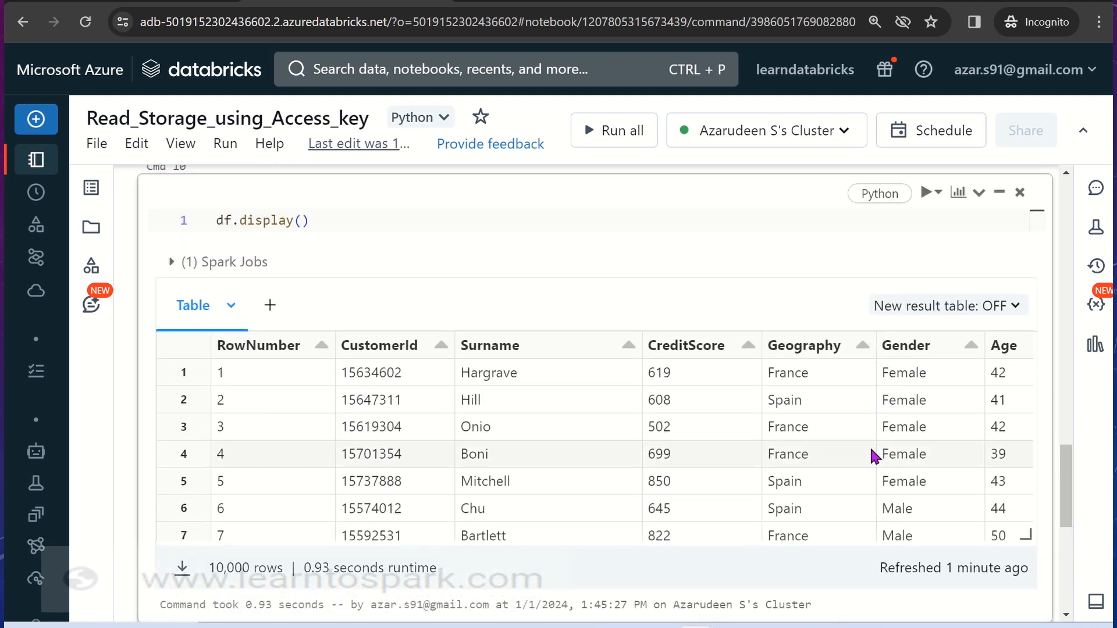